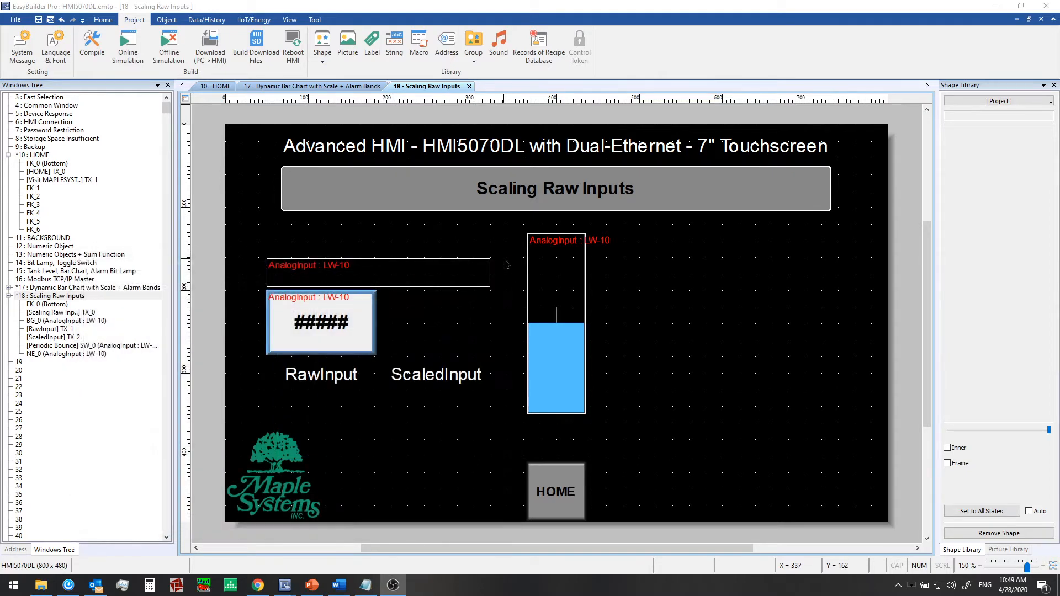
- Inspect the raw input display and the Periodic Bounce upper limit, closing without changes
left_click(320, 323)
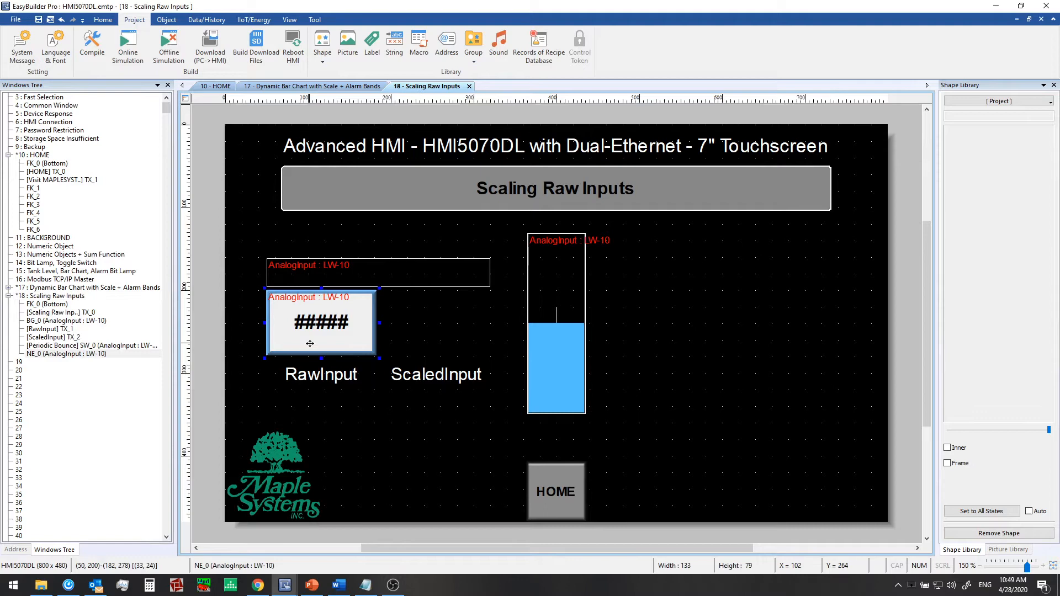
mouse_move(322, 306)
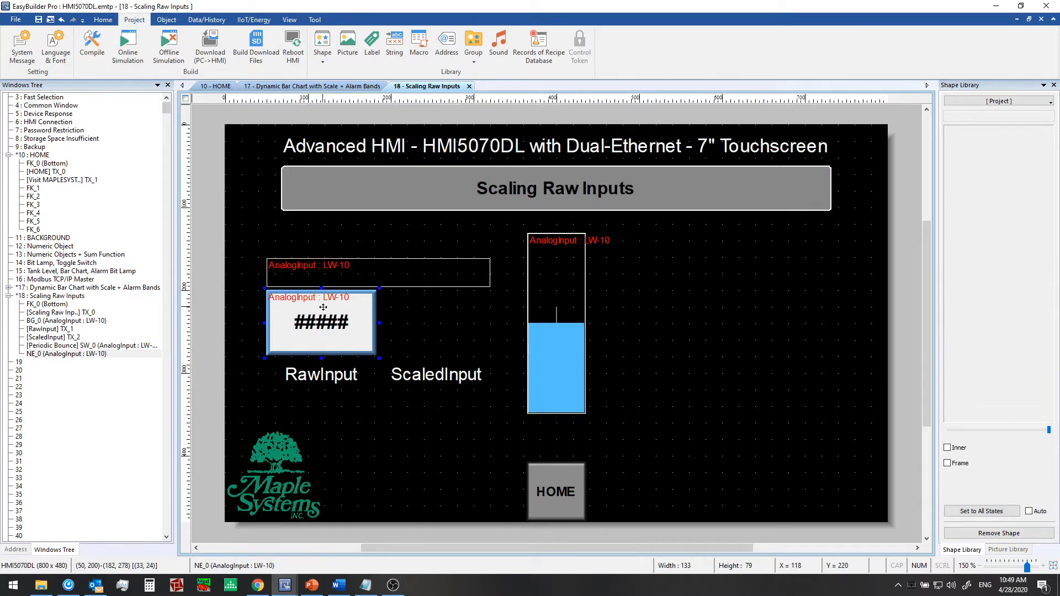
double_click(321, 322)
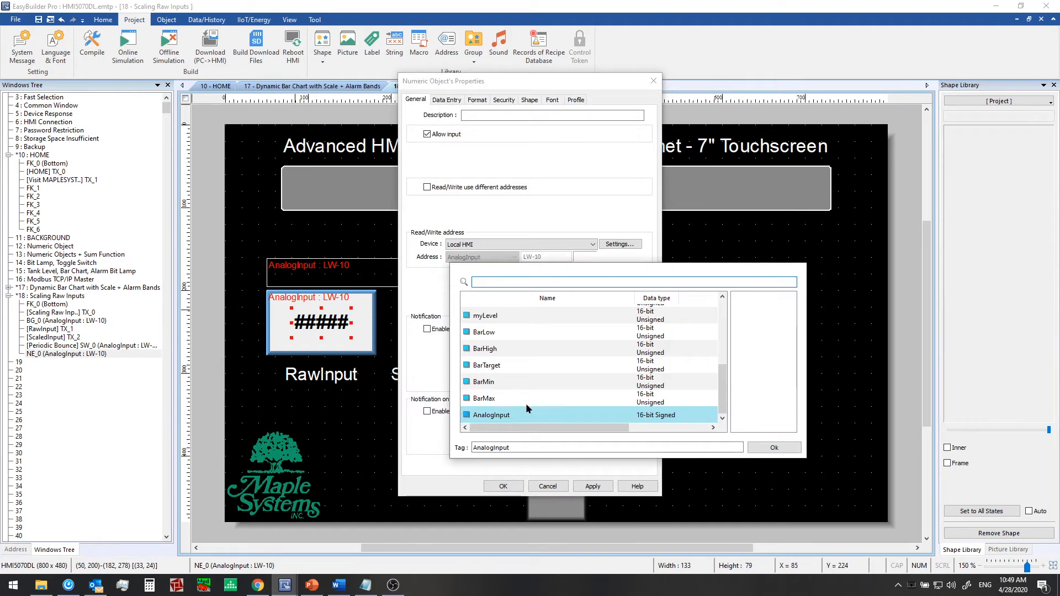
mouse_move(673, 419)
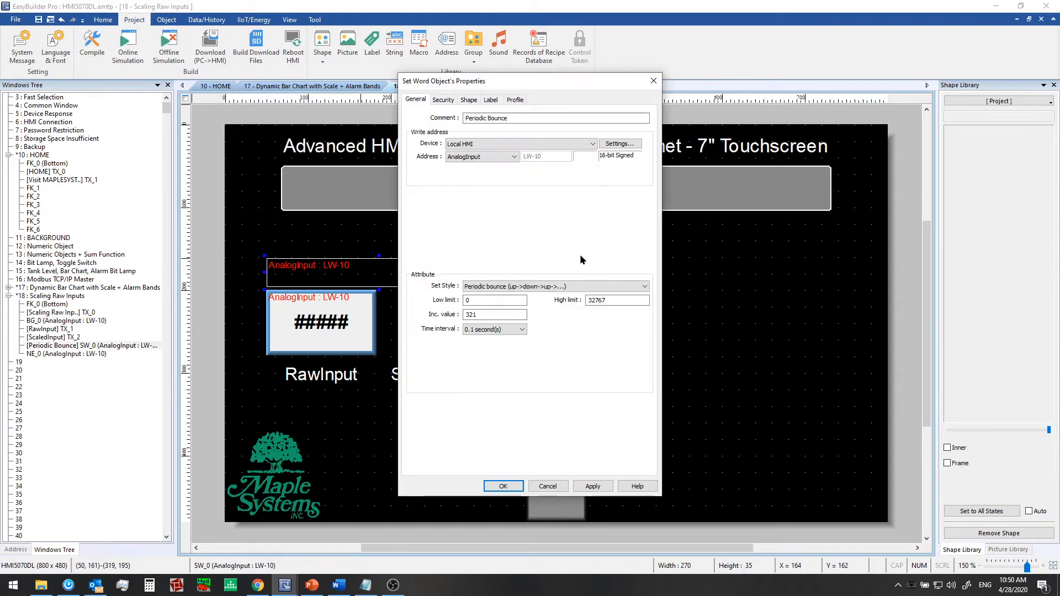
mouse_move(538, 238)
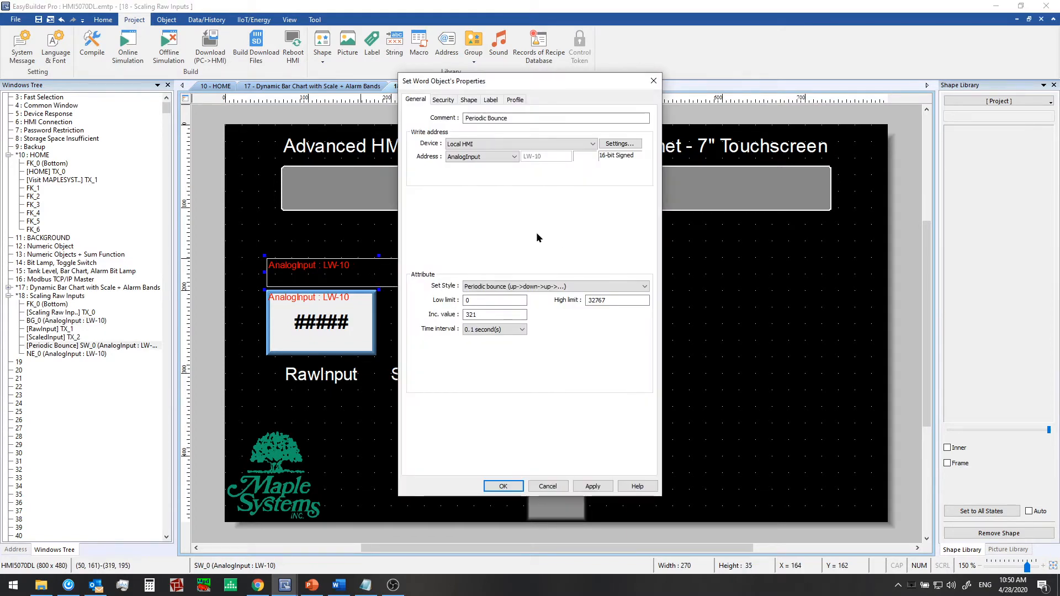
left_click(493, 299)
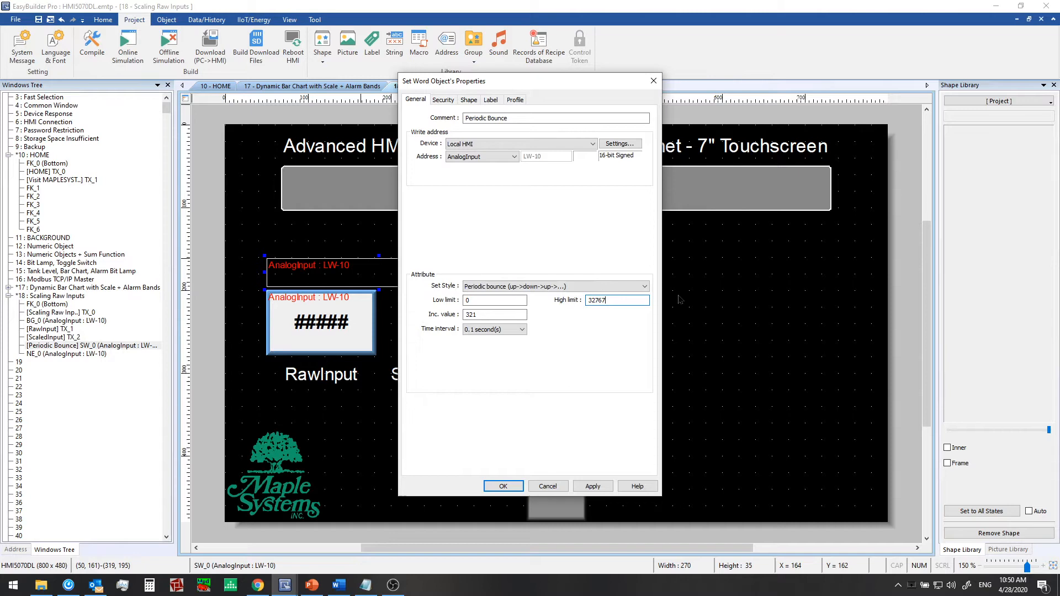
left_click(503, 486)
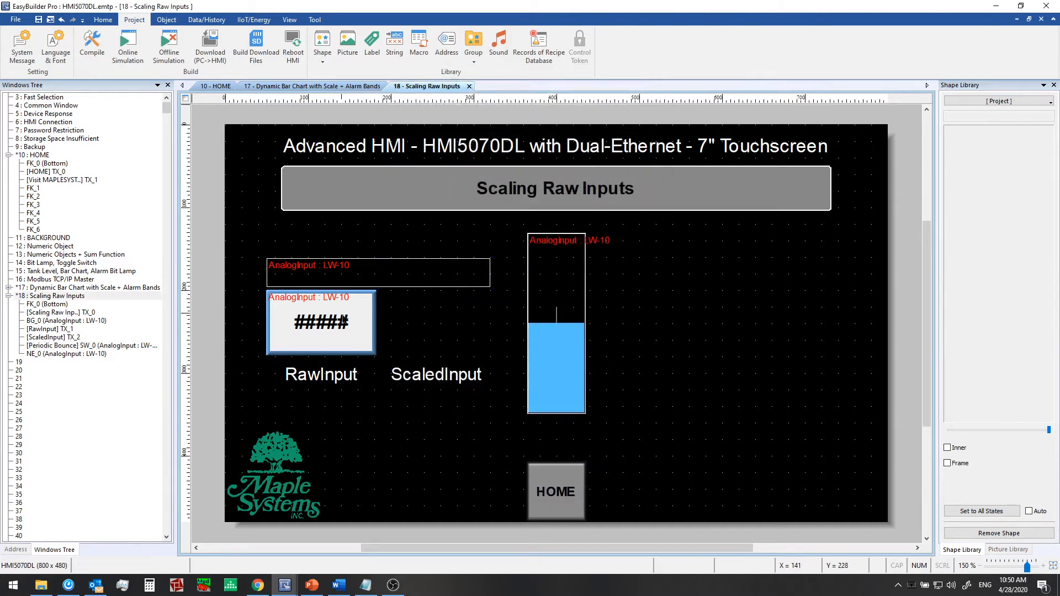
- Duplicate the RawInput display above the ScaledInput label and open the copy's properties
left_click(320, 323)
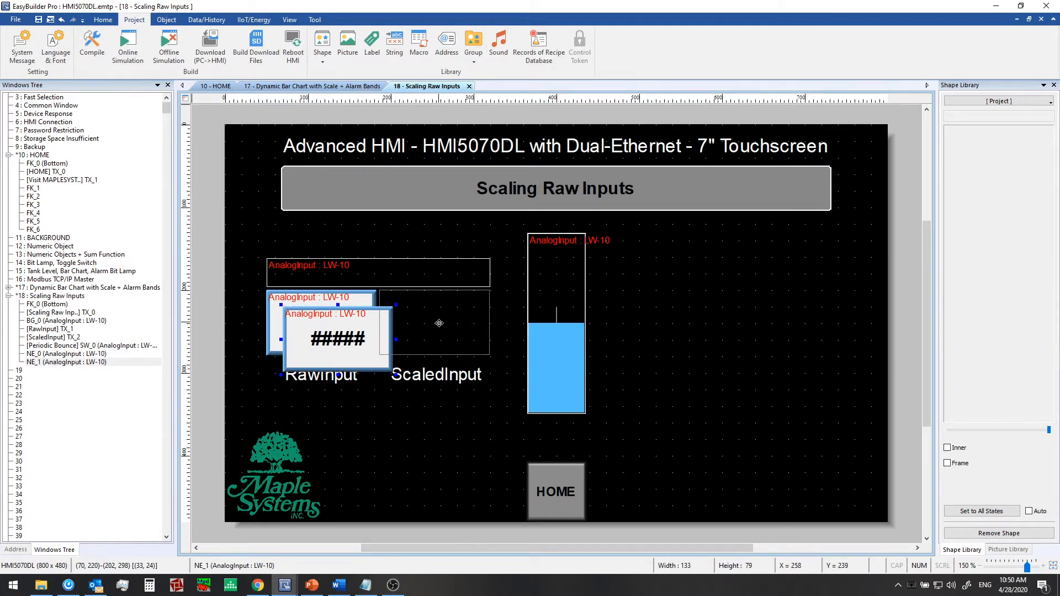
left_click_drag(338, 323, 436, 320)
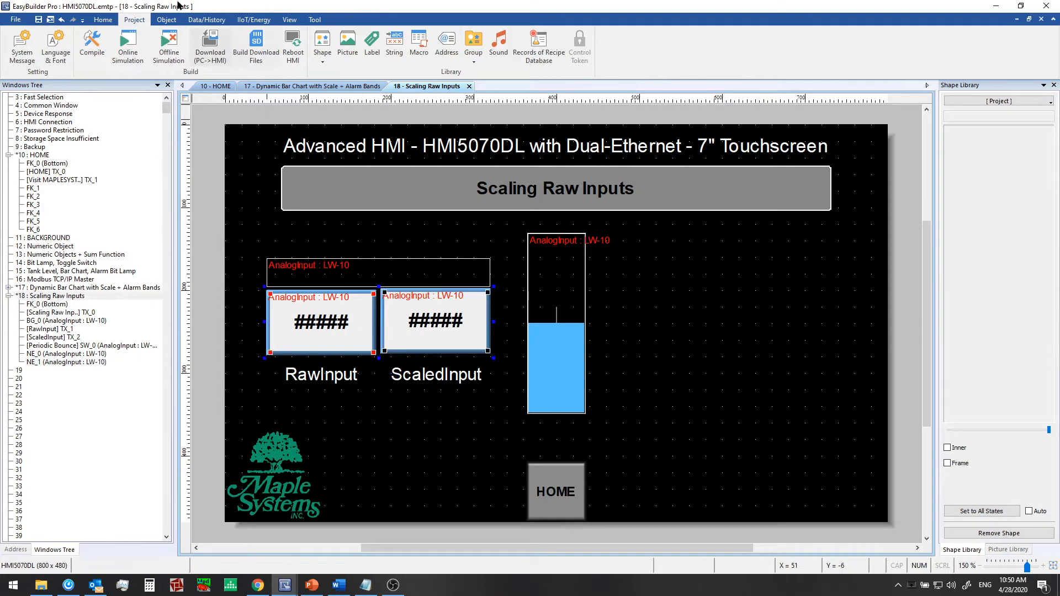
left_click(103, 19)
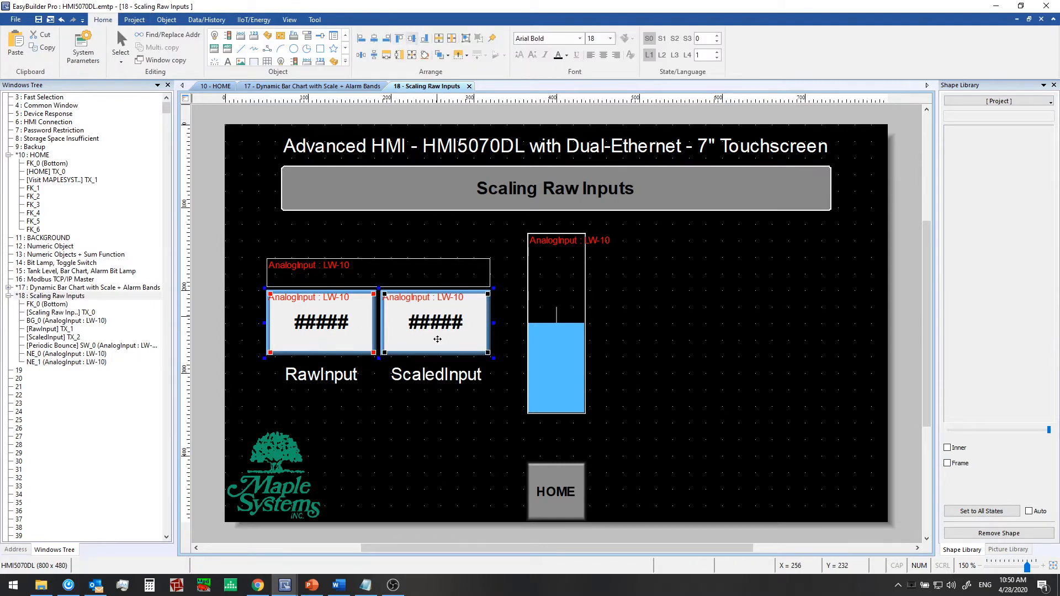
left_click(434, 374)
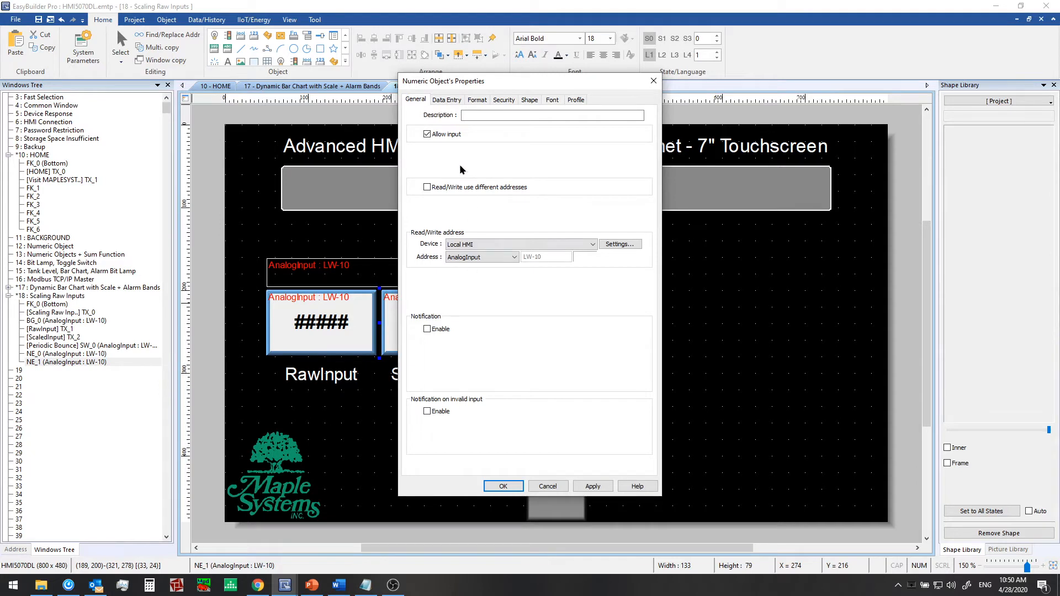
- Turn off Allow input, and set 1 digit right of the decimal point and Device low 0
left_click(427, 133)
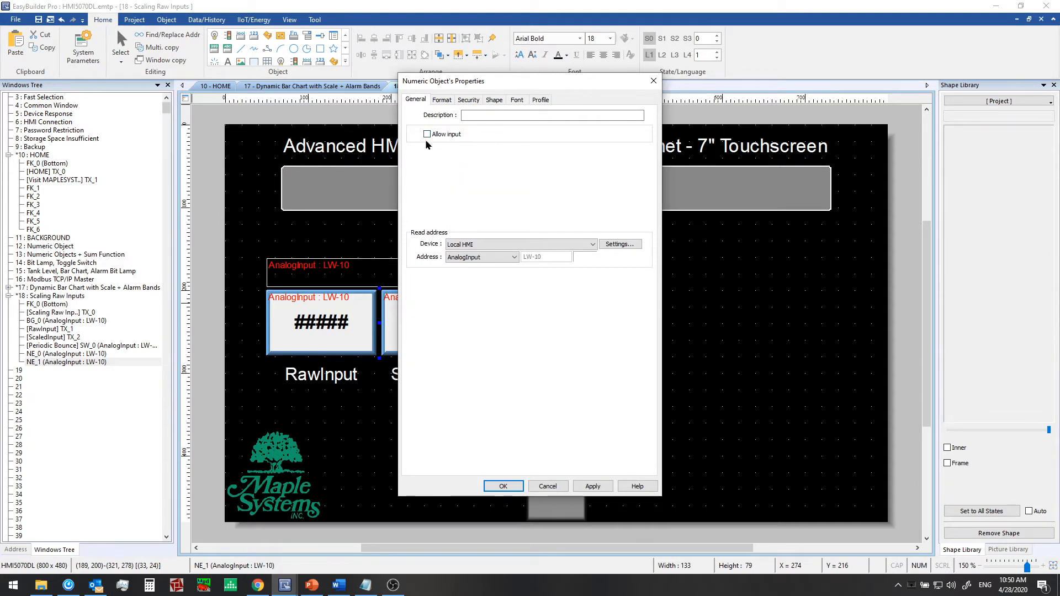
left_click(442, 100)
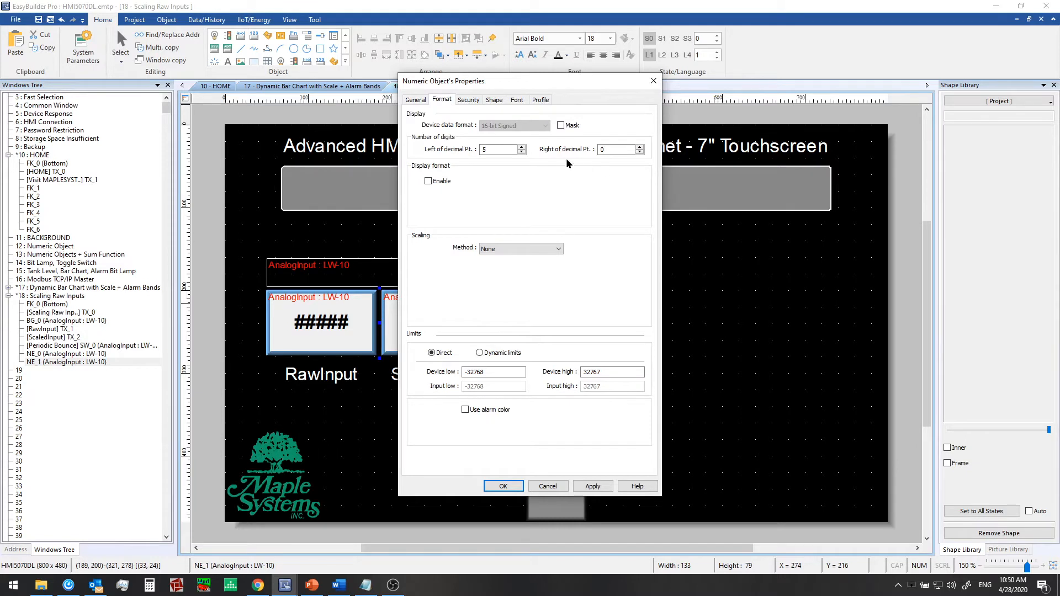
mouse_move(568, 160)
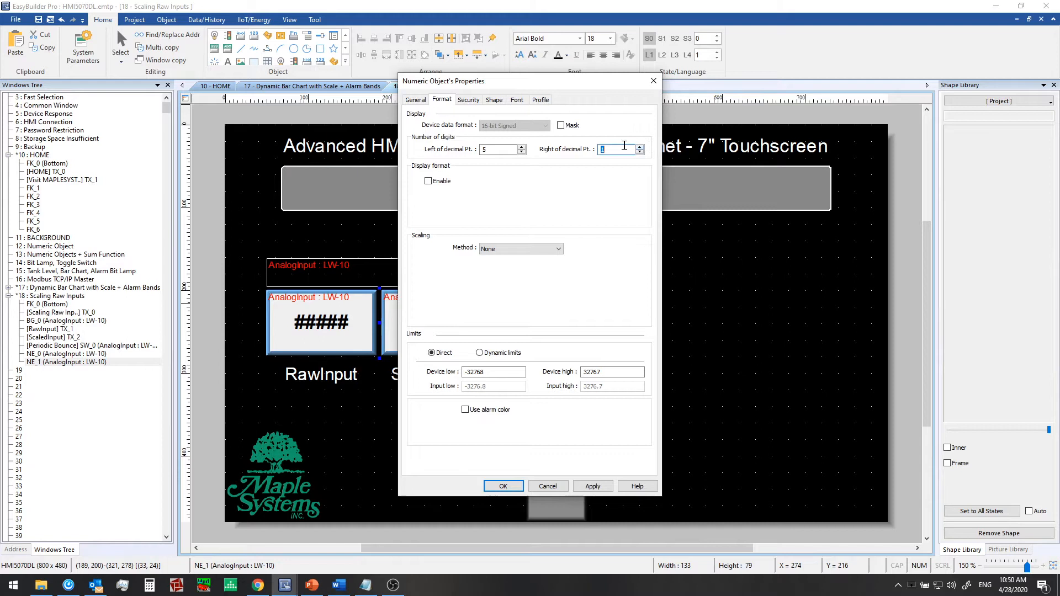
type("1")
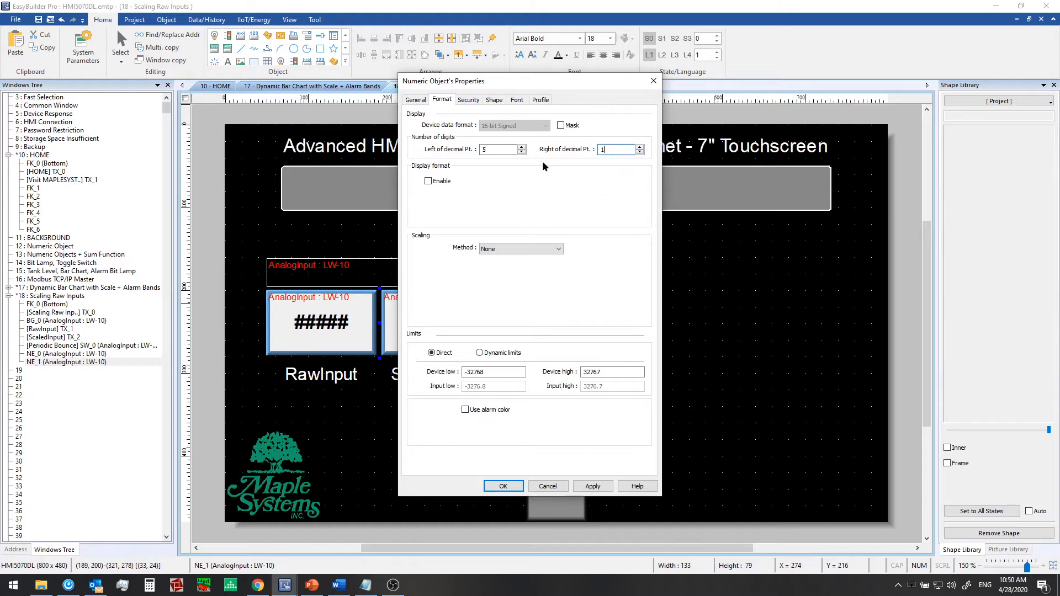
mouse_move(484, 285)
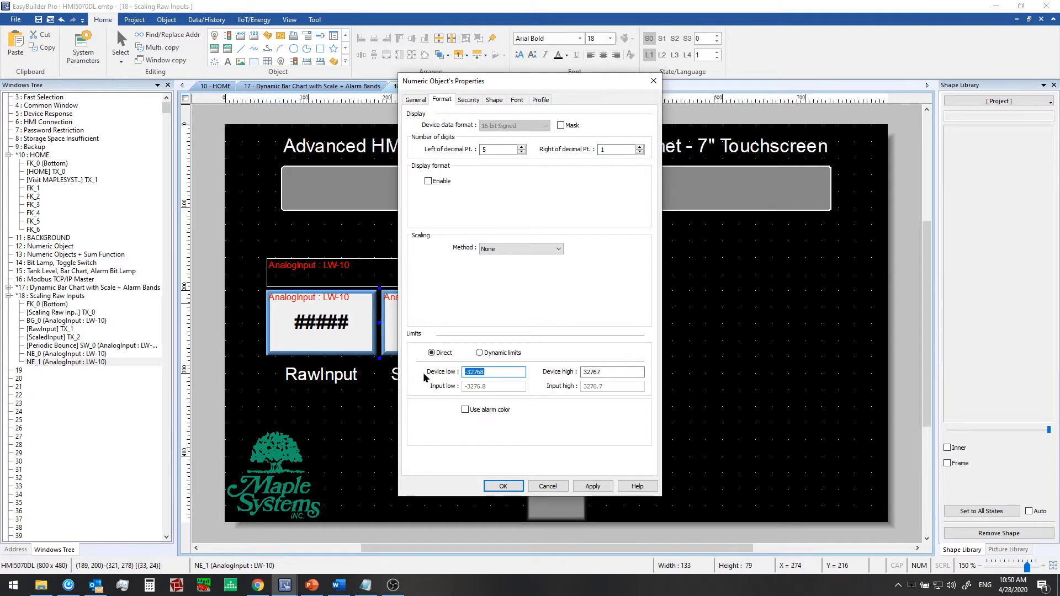
type("0")
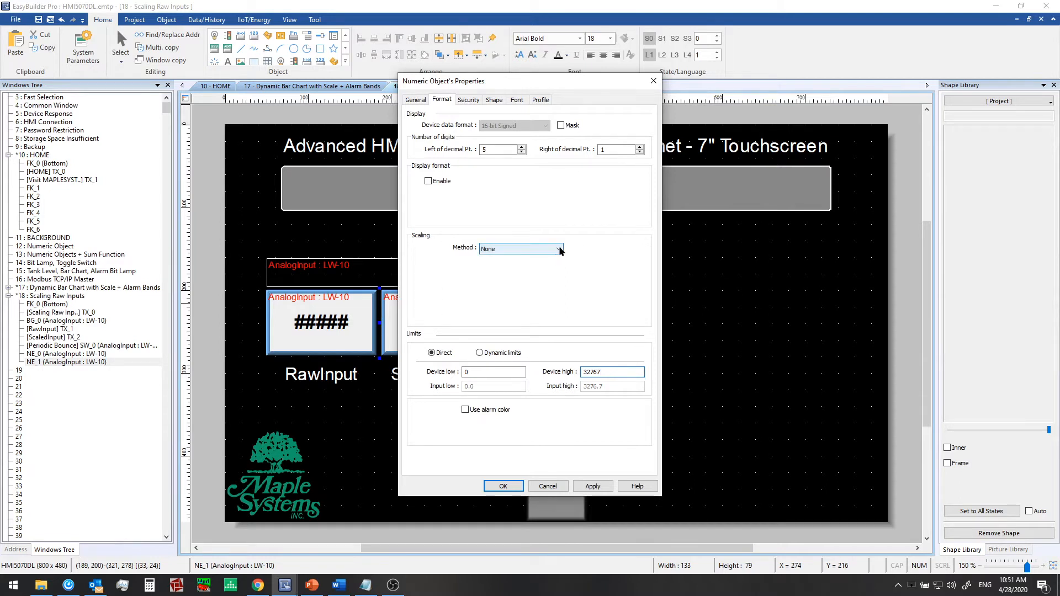
- Choose Interpolation scaling with Scaling low 0 and high 2300, and open Conversion Test
left_click(559, 248)
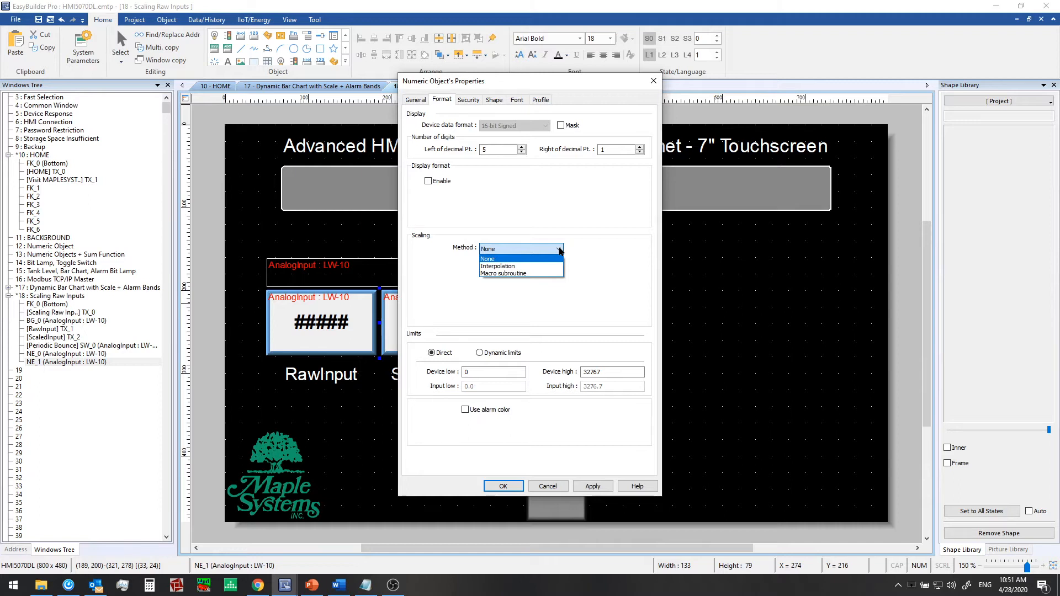
mouse_move(497, 265)
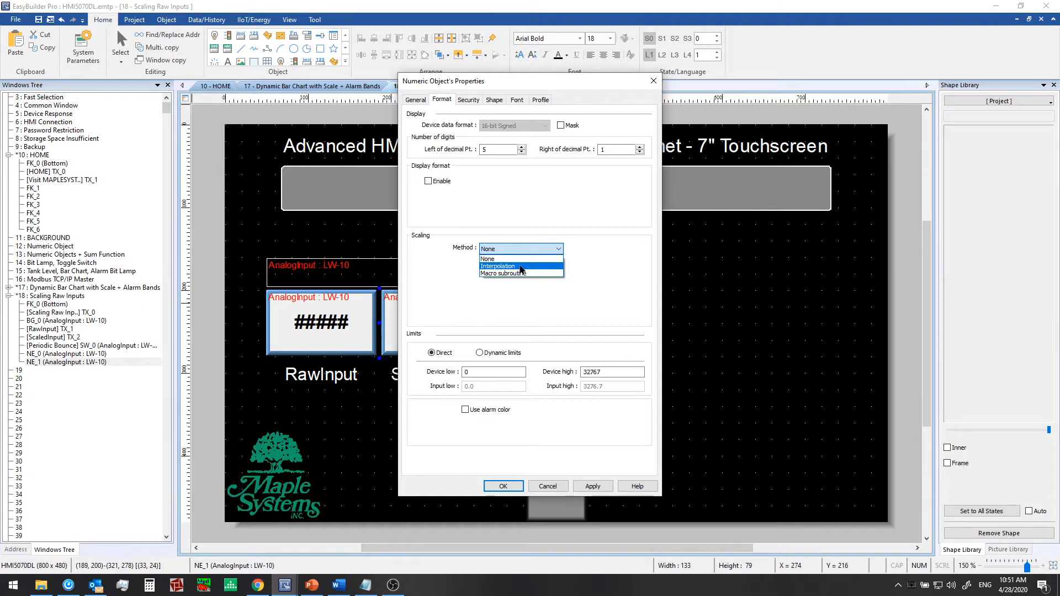
left_click(498, 265)
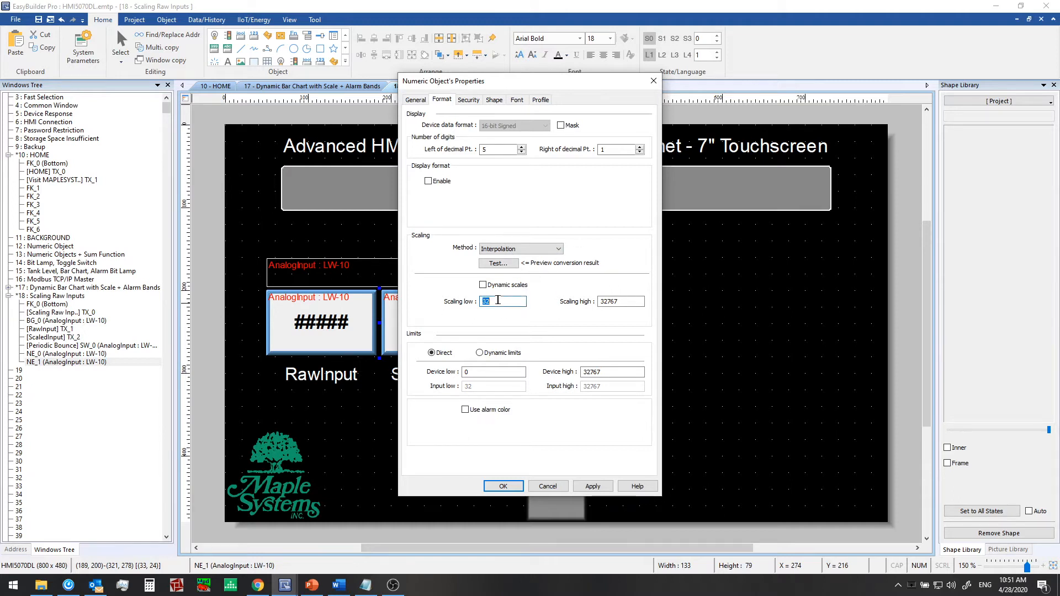
type("0")
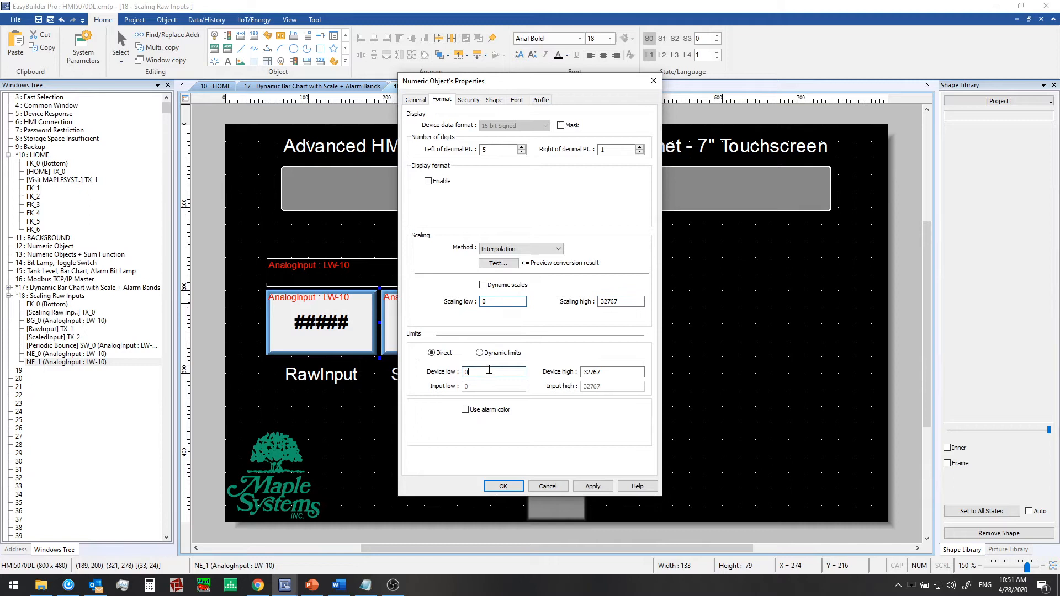
left_click(502, 301)
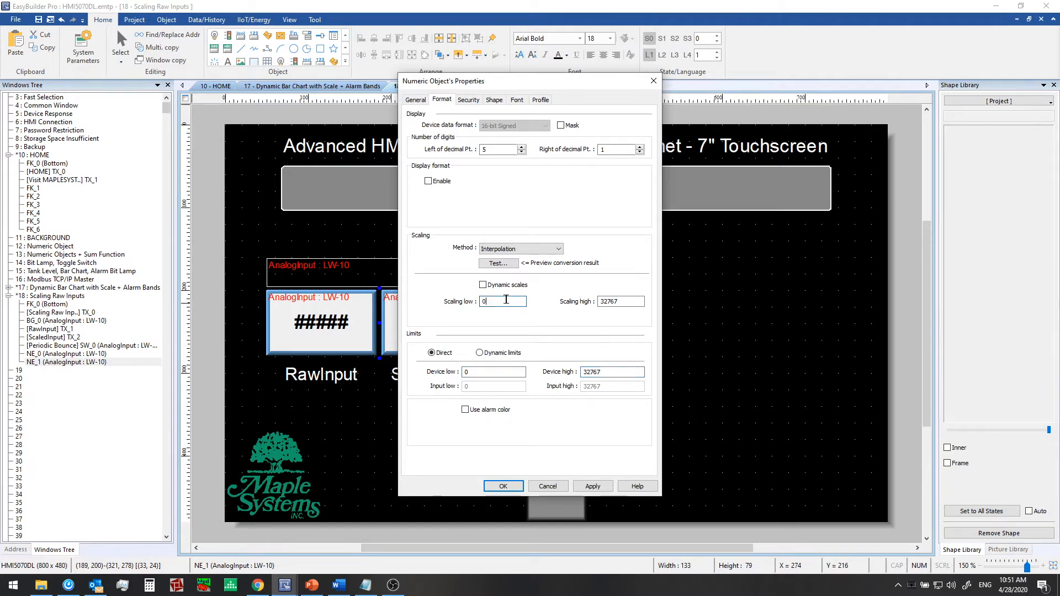
left_click(618, 301)
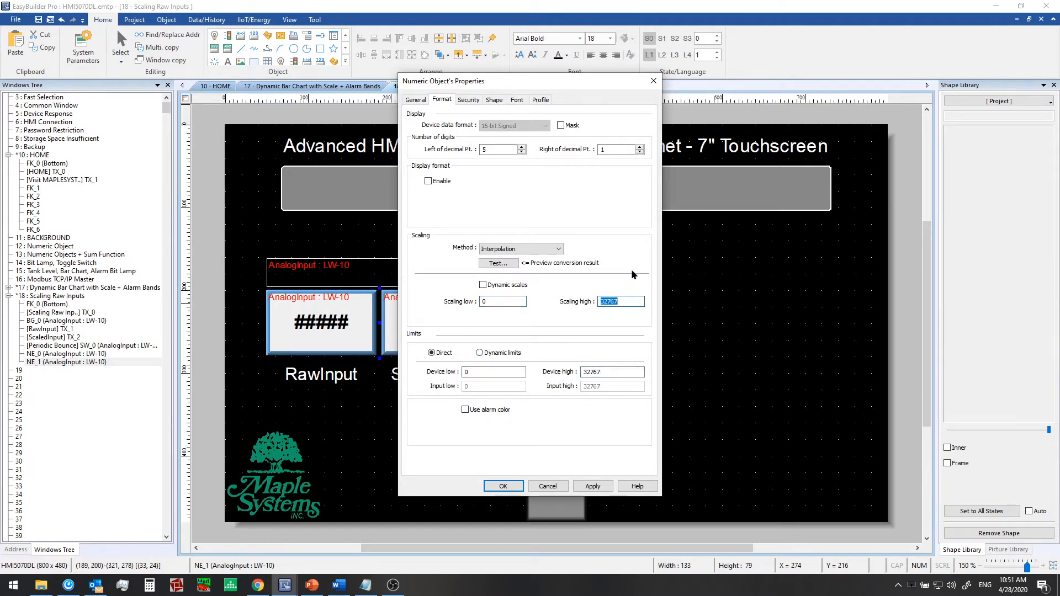
type("2300")
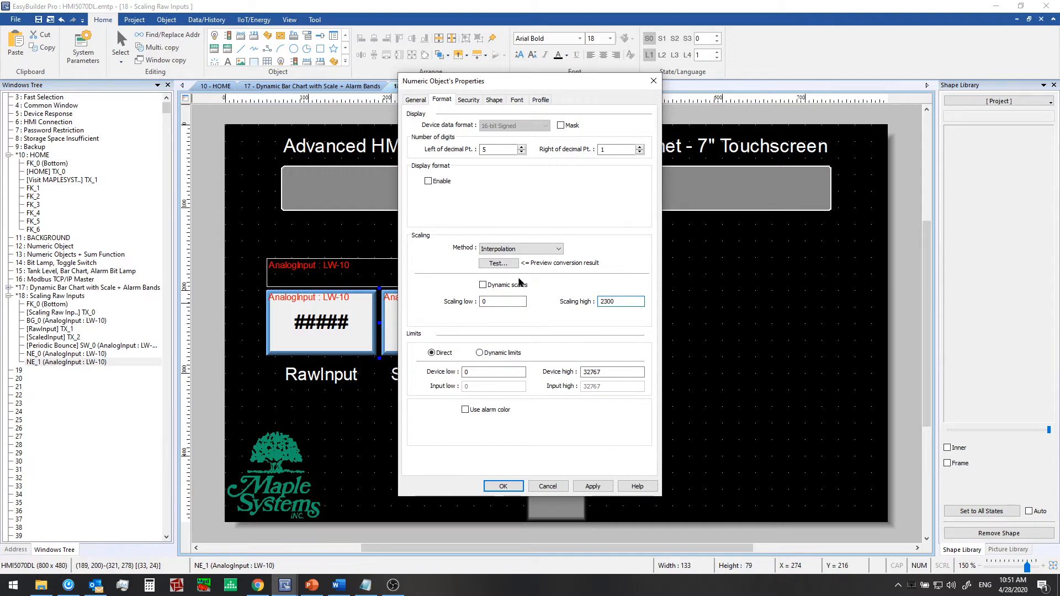
left_click(497, 263)
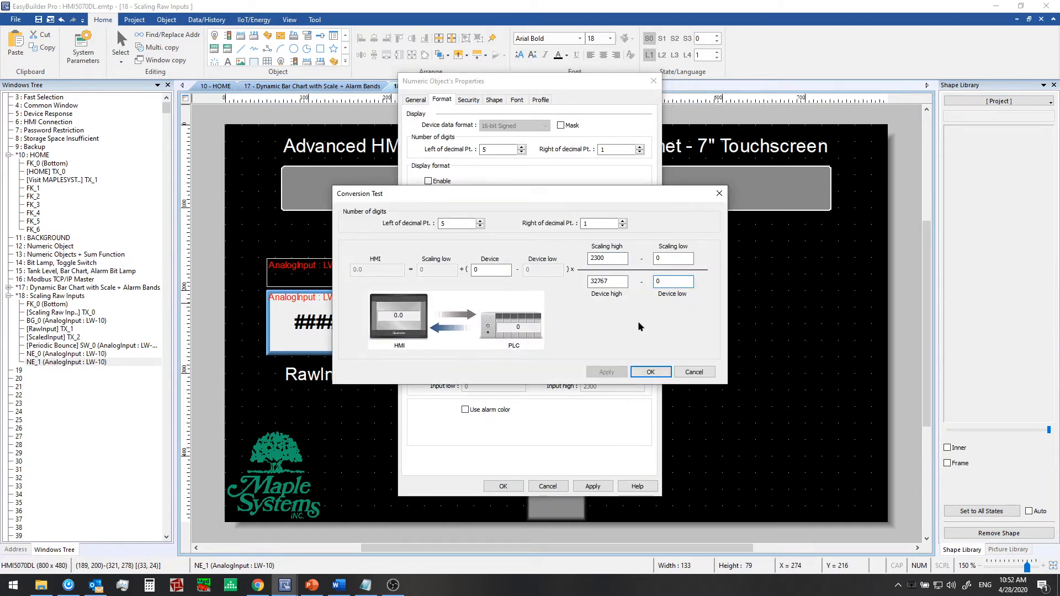
- Preview conversions of raw values 1000, 456 and 2000, then confirm the display settings
left_click(606, 258)
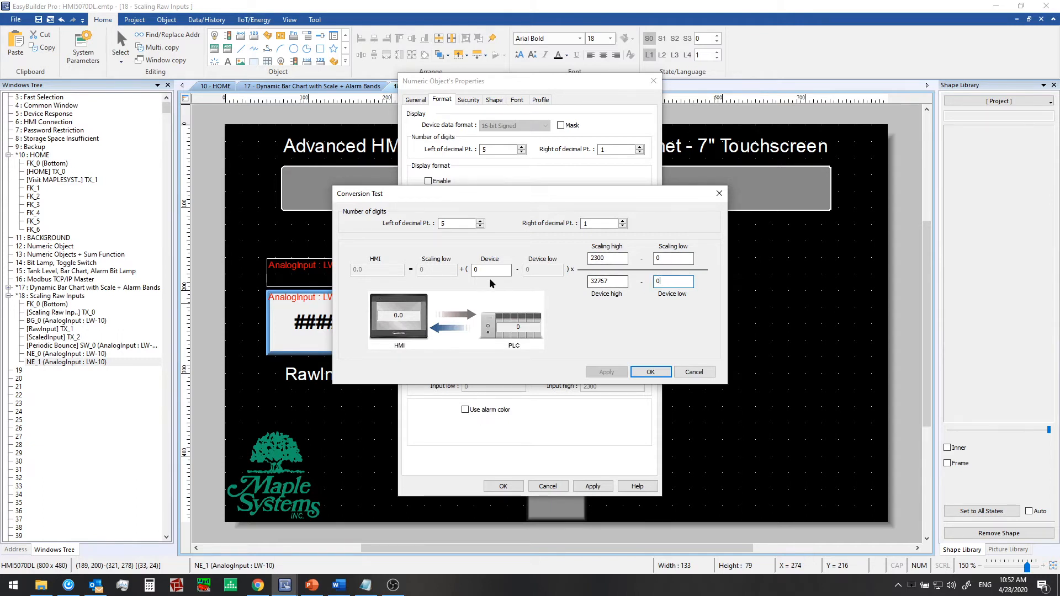
left_click(490, 270)
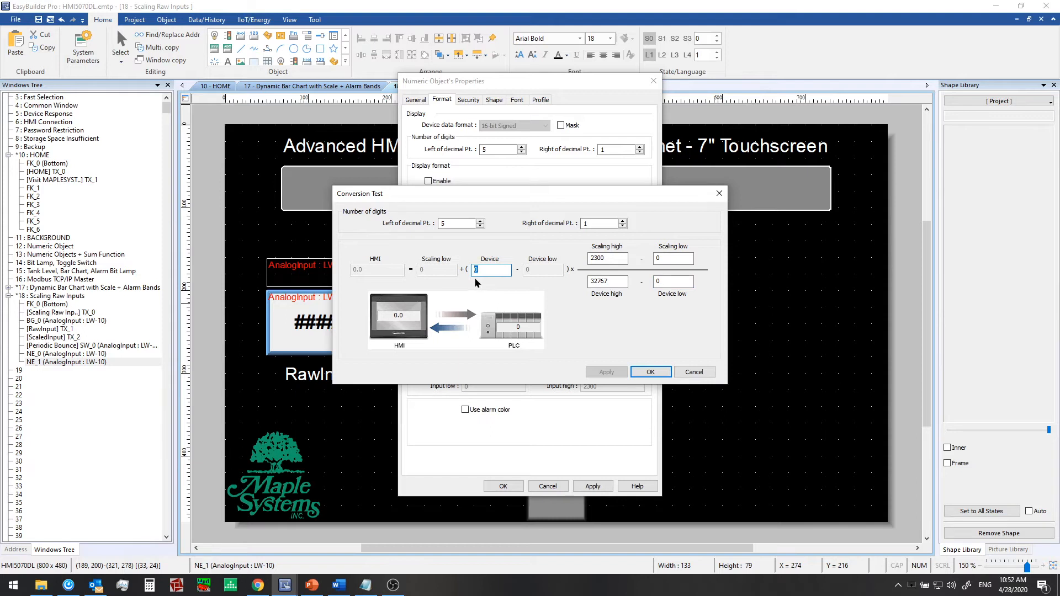
mouse_move(512, 289)
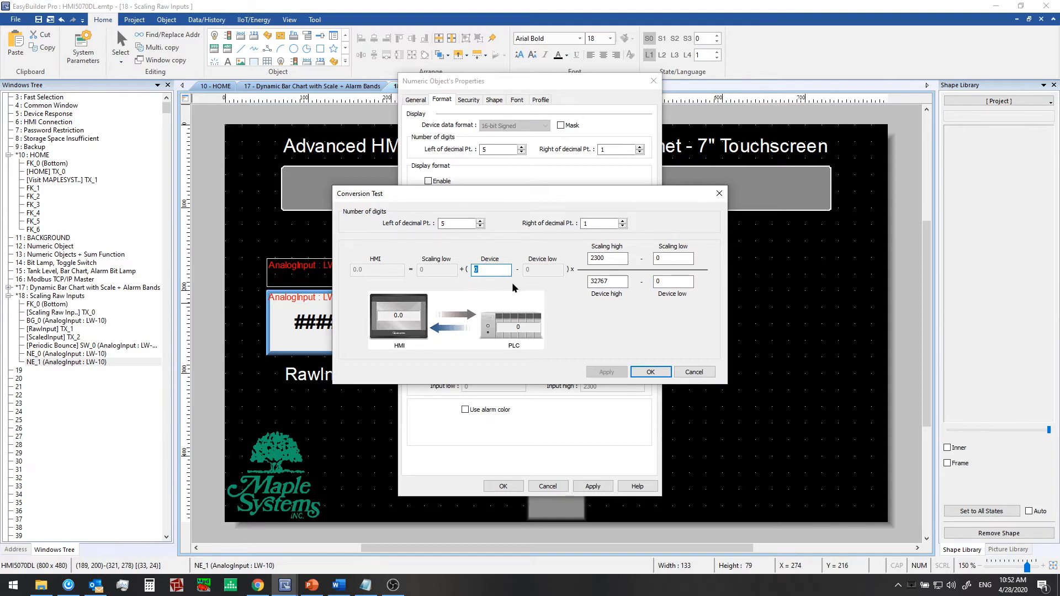
type("10000")
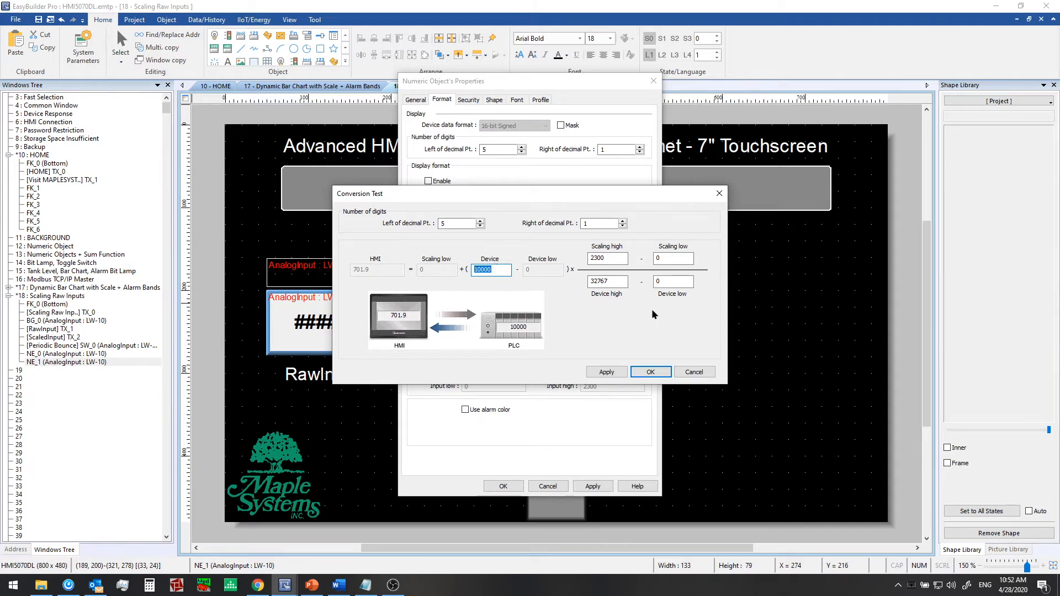
type("456")
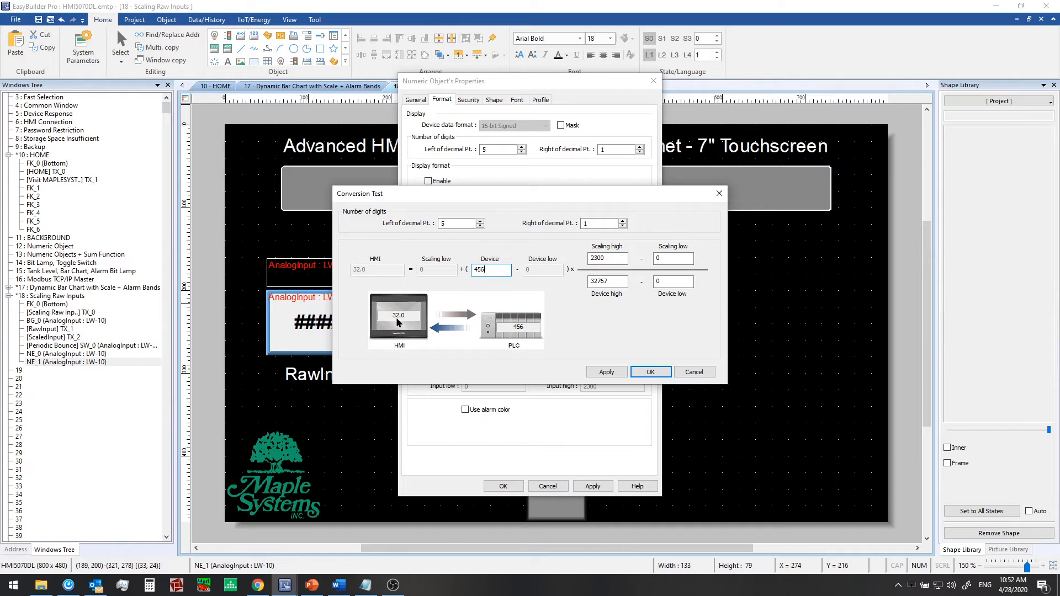
mouse_move(406, 322)
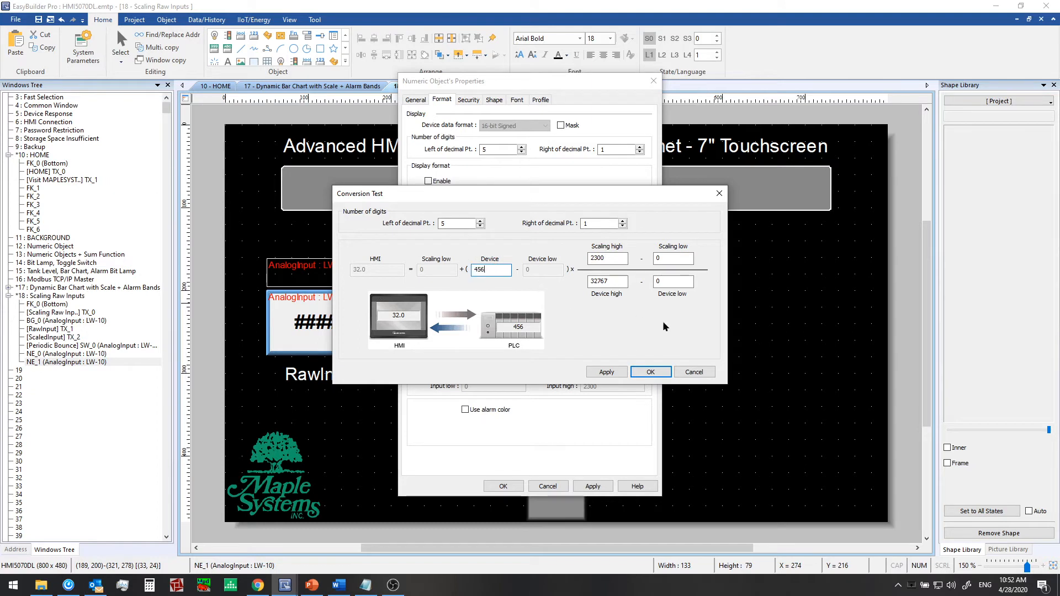
mouse_move(575, 322)
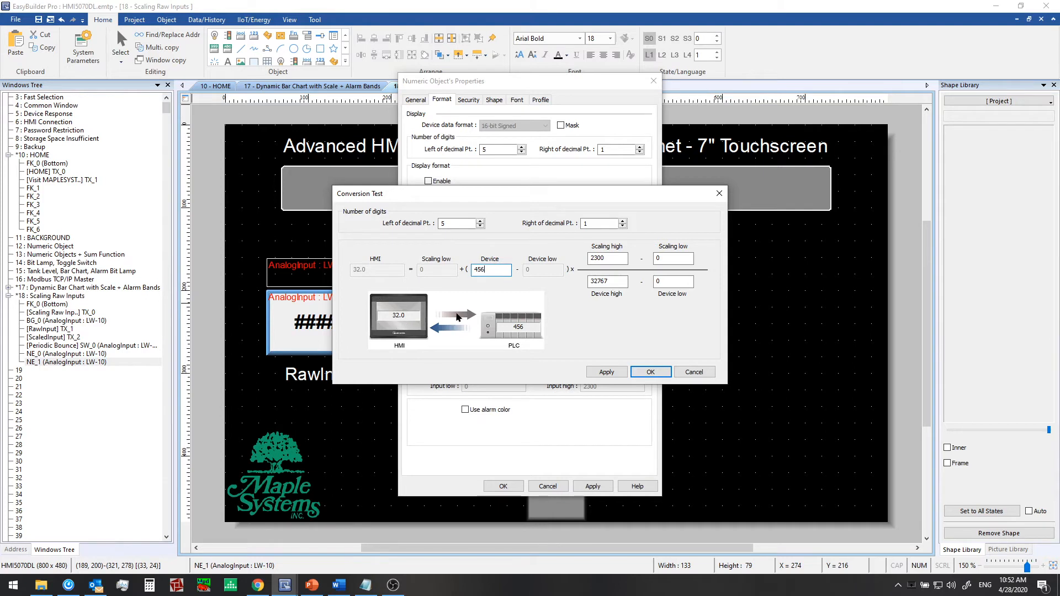
mouse_move(548, 282)
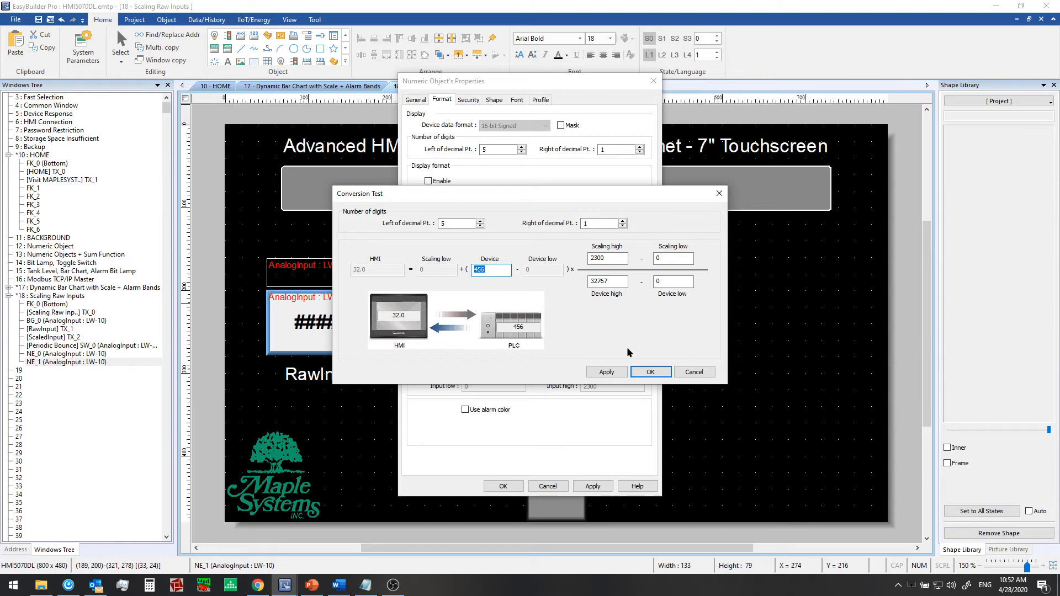
type("20000")
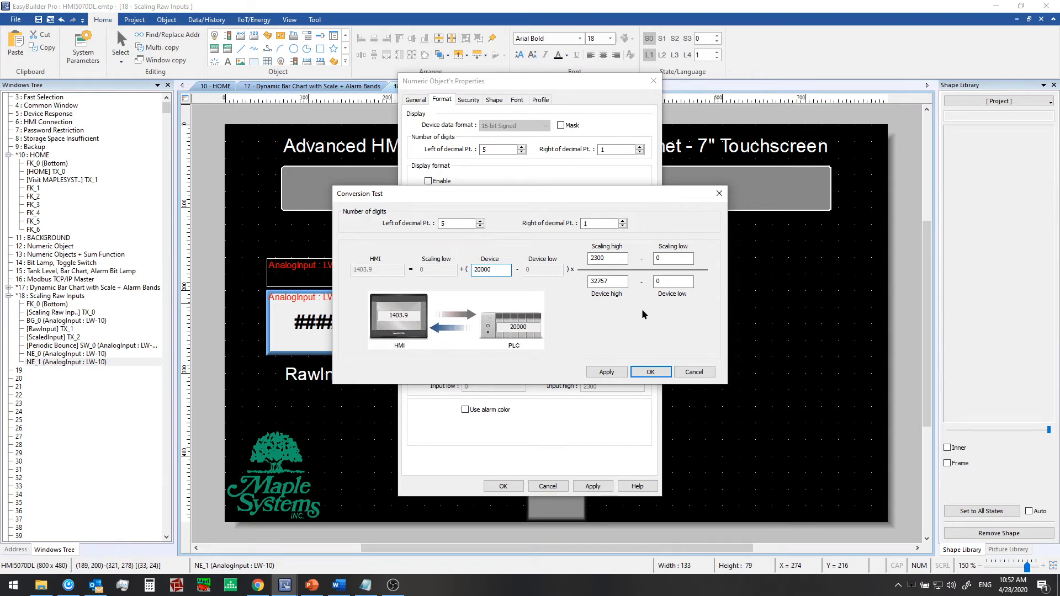
left_click(649, 372)
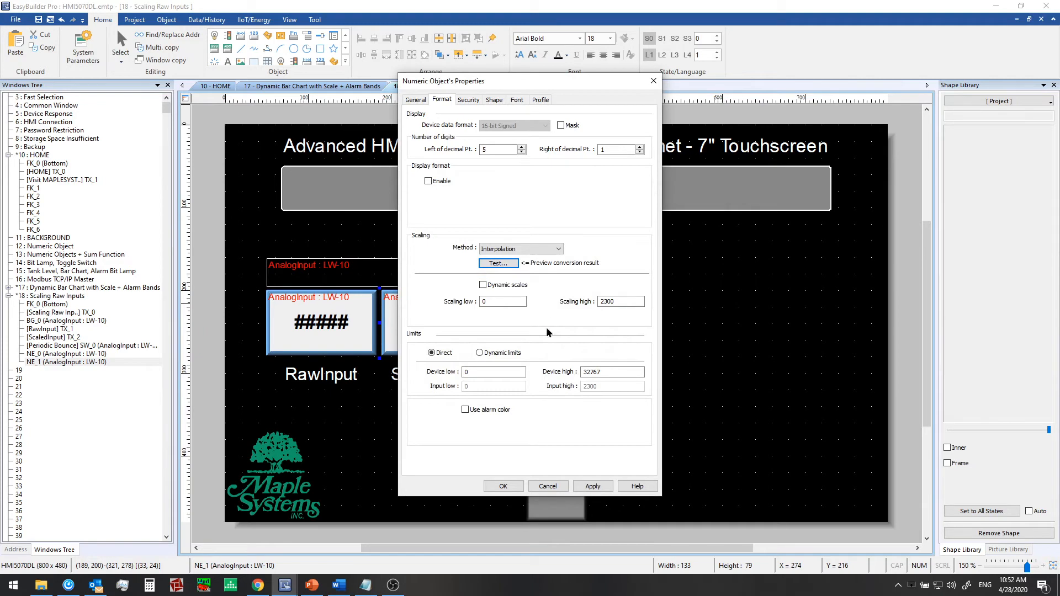
left_click(503, 485)
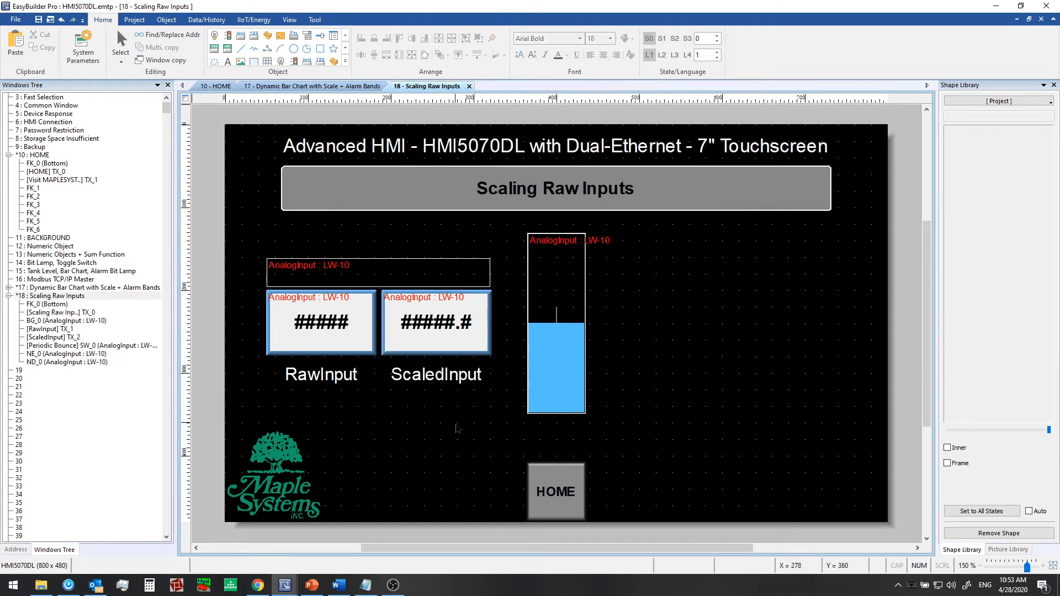
mouse_move(443, 404)
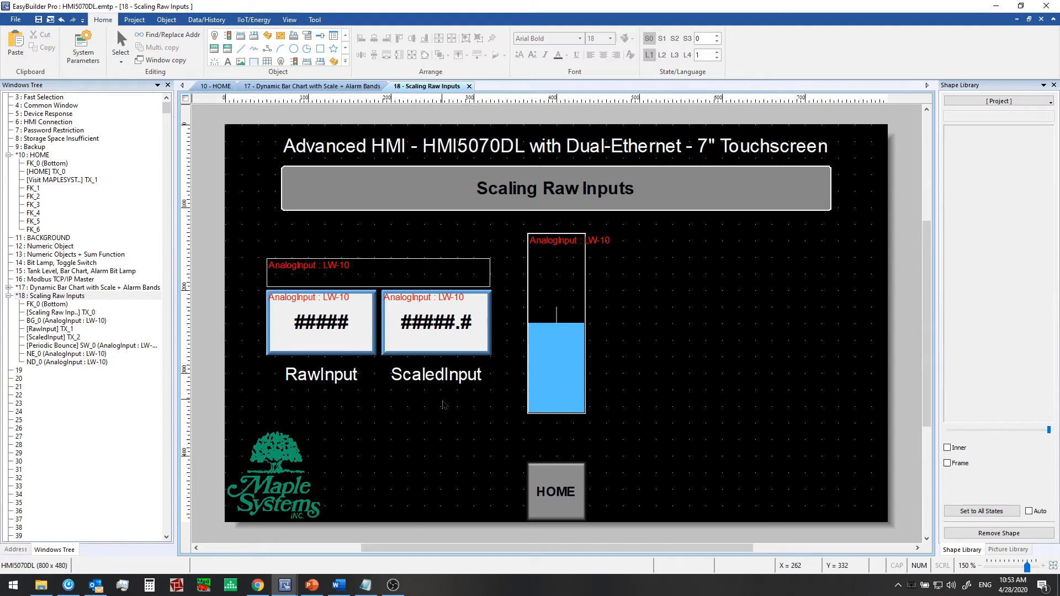
- Compile the project from the Project ribbon
left_click(134, 19)
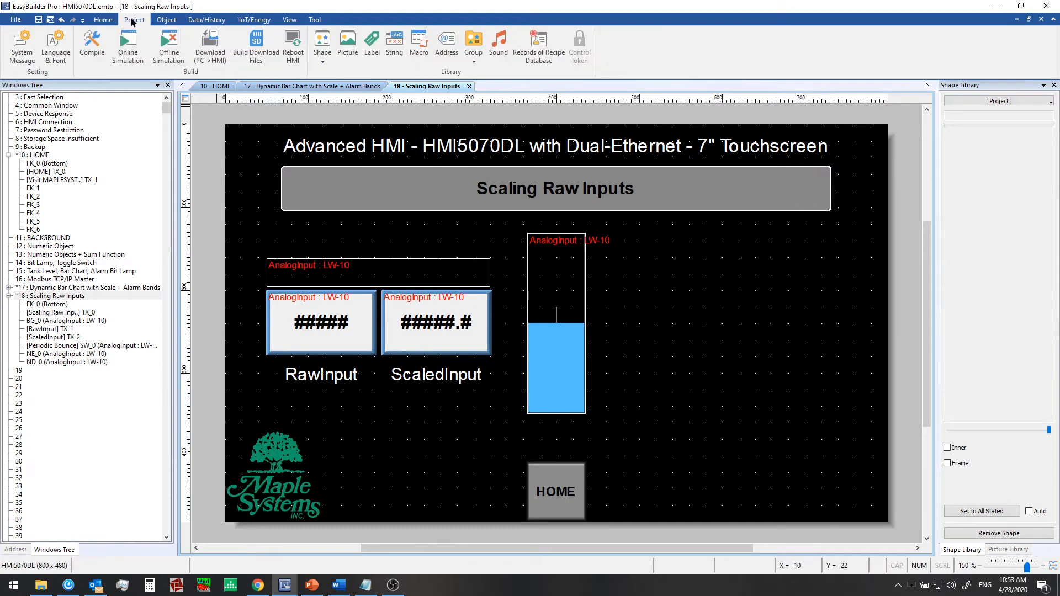
left_click(91, 46)
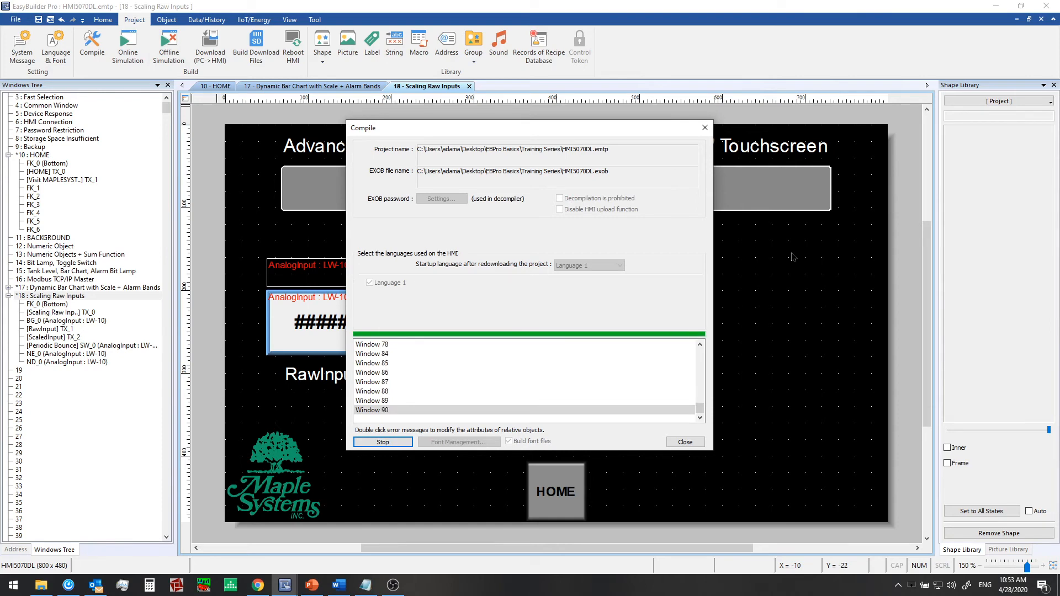
- Run the simulation showing raw 8346 scaled to 585.8, then open the bar graph properties
left_click(684, 441)
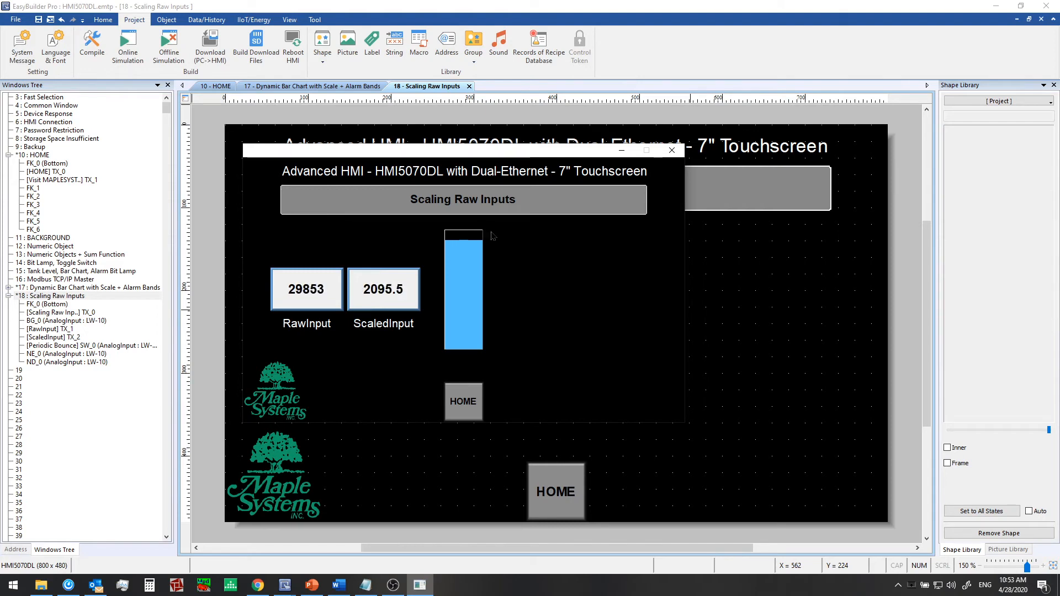
mouse_move(504, 360)
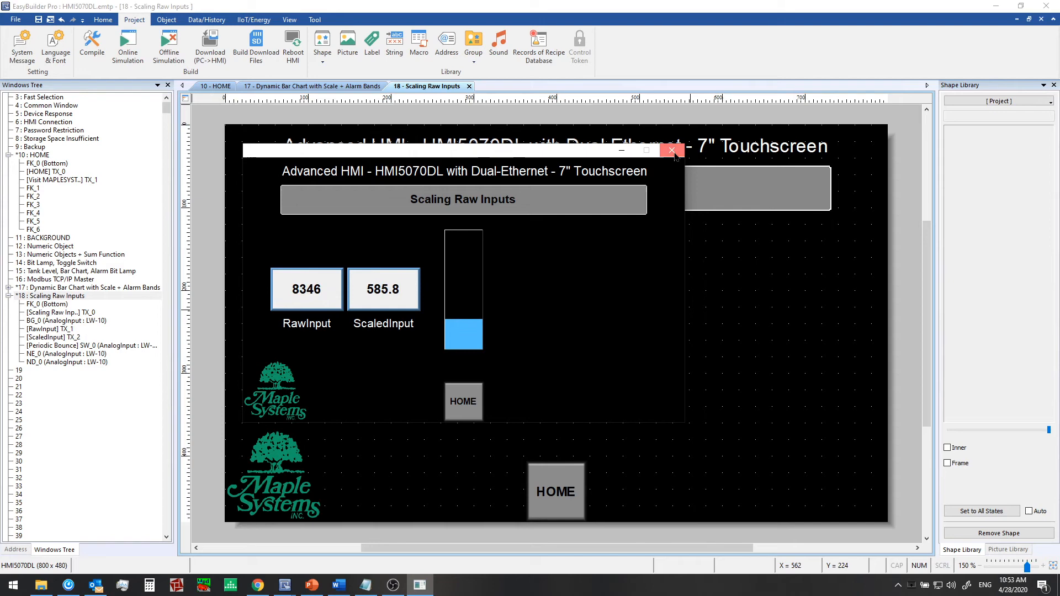
double_click(463, 291)
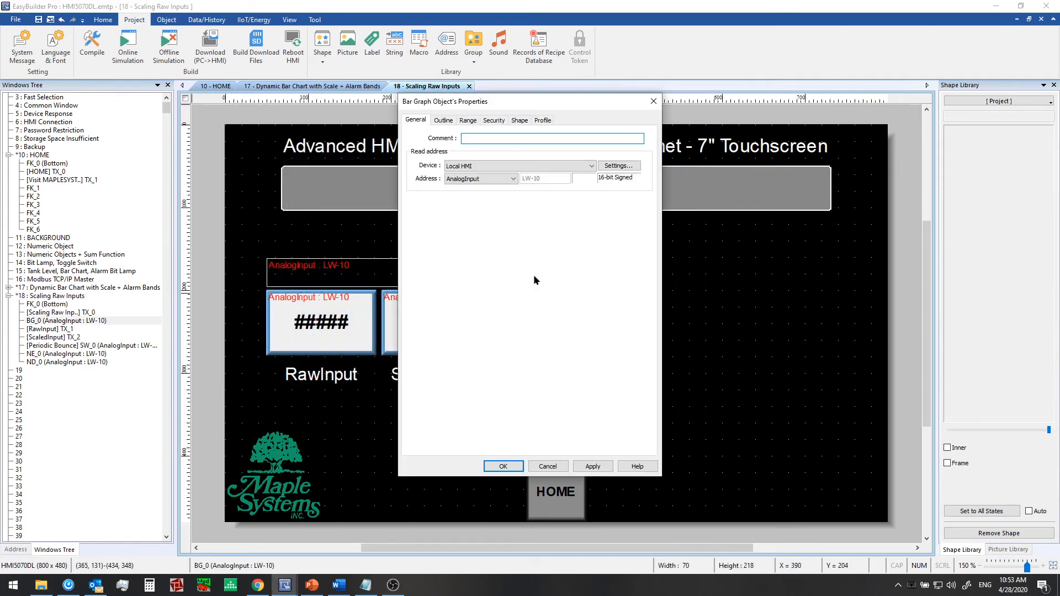
- On the bar graph's Range tab, set Low limit 456 and pick the low alarm colour
left_click(467, 119)
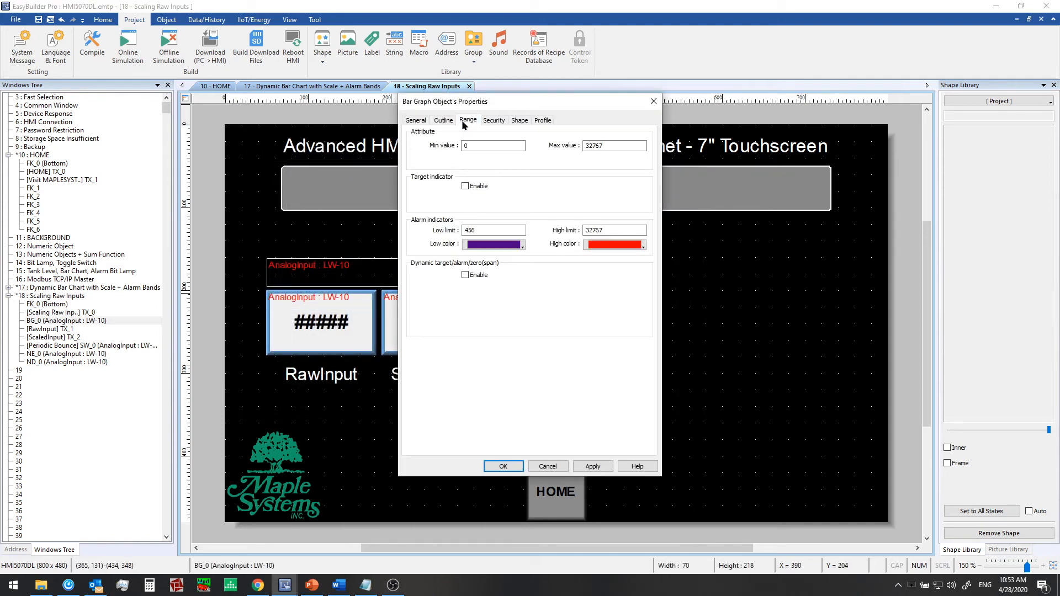
left_click(493, 230)
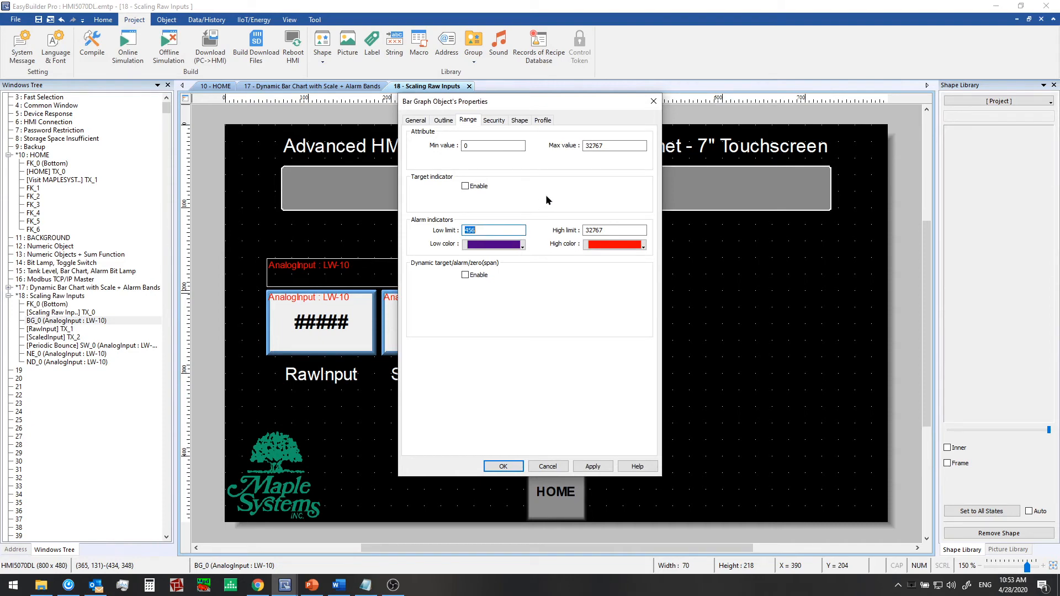
mouse_move(497, 210)
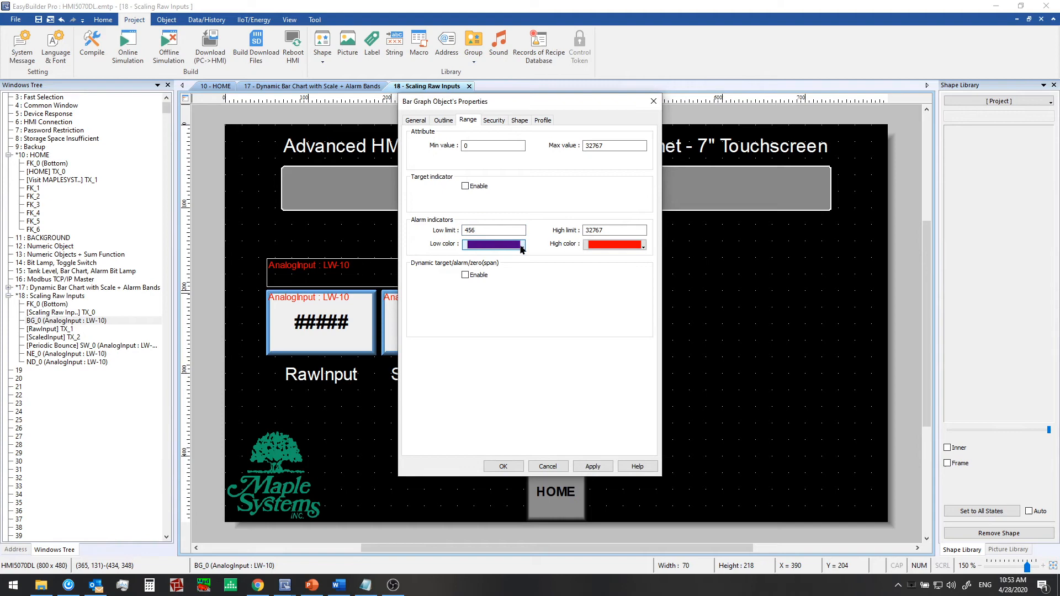
left_click(502, 466)
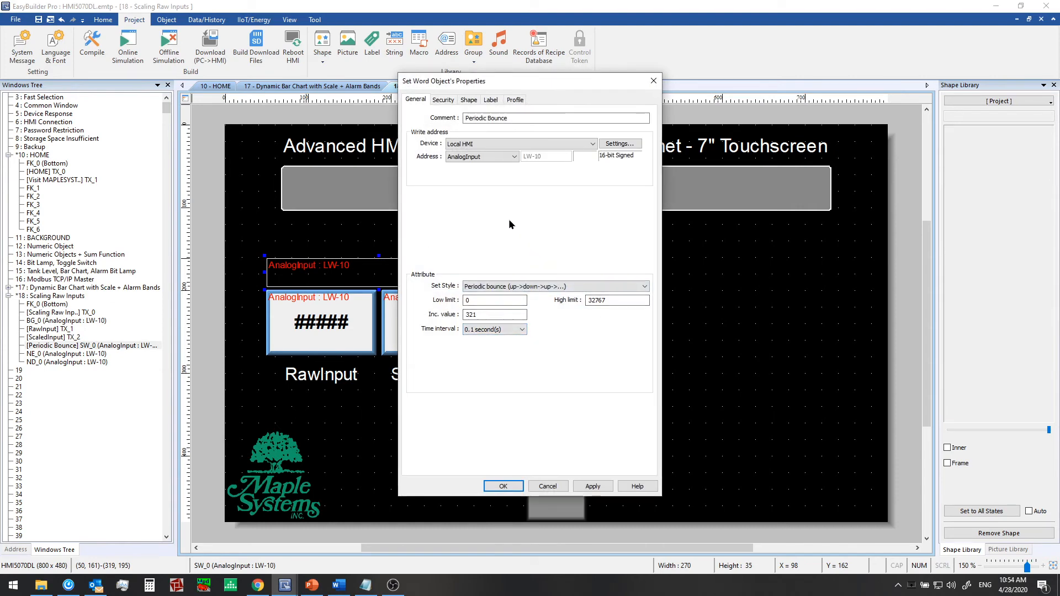
mouse_move(444, 184)
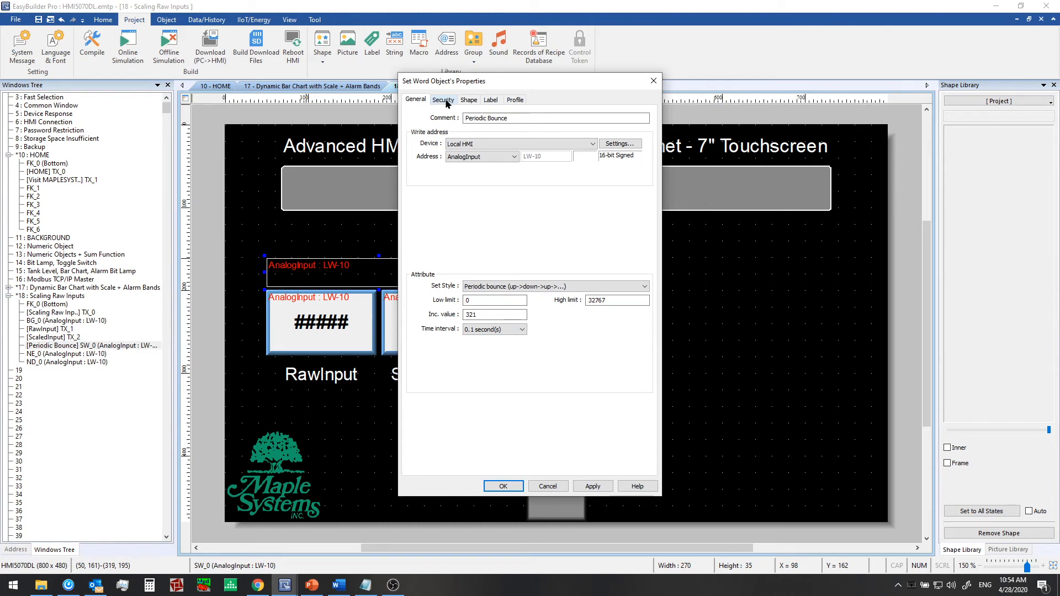
- Gate the Periodic Bounce on bit LB-1 being ON via the Security tab, and confirm
left_click(443, 100)
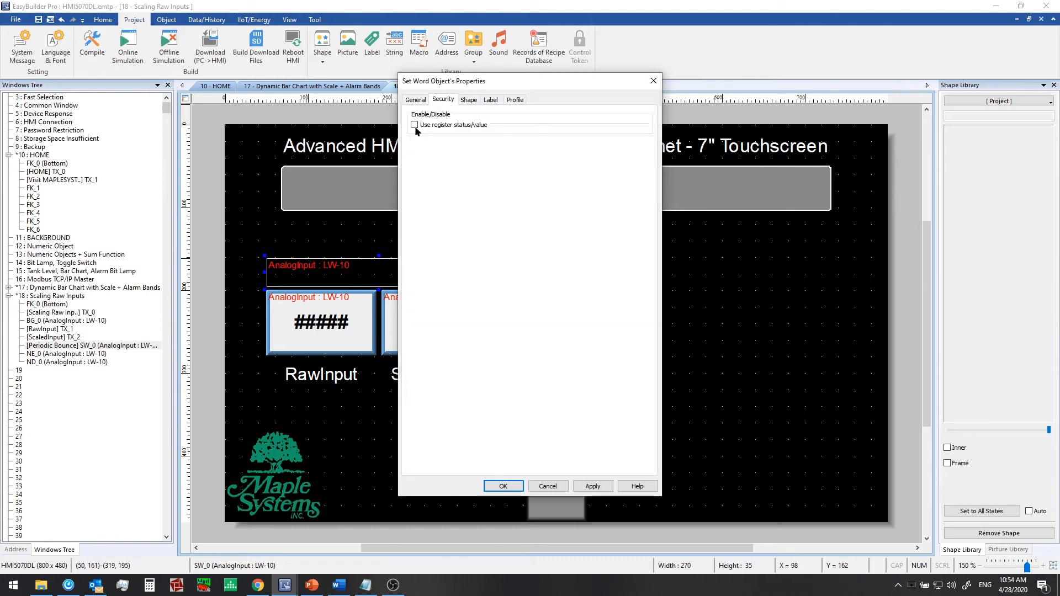
left_click(415, 125)
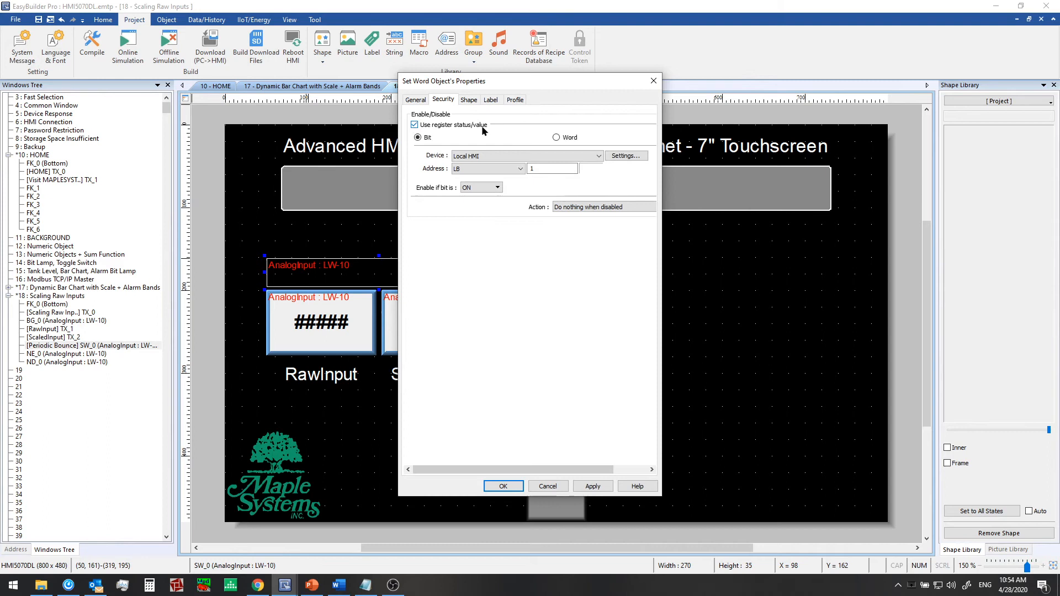
left_click(487, 169)
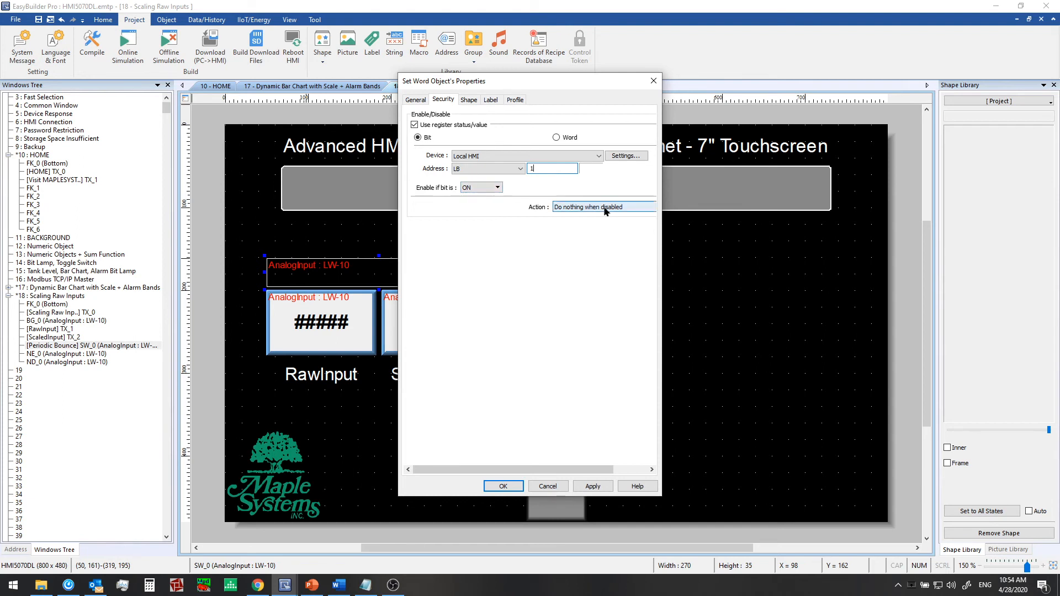
left_click(502, 485)
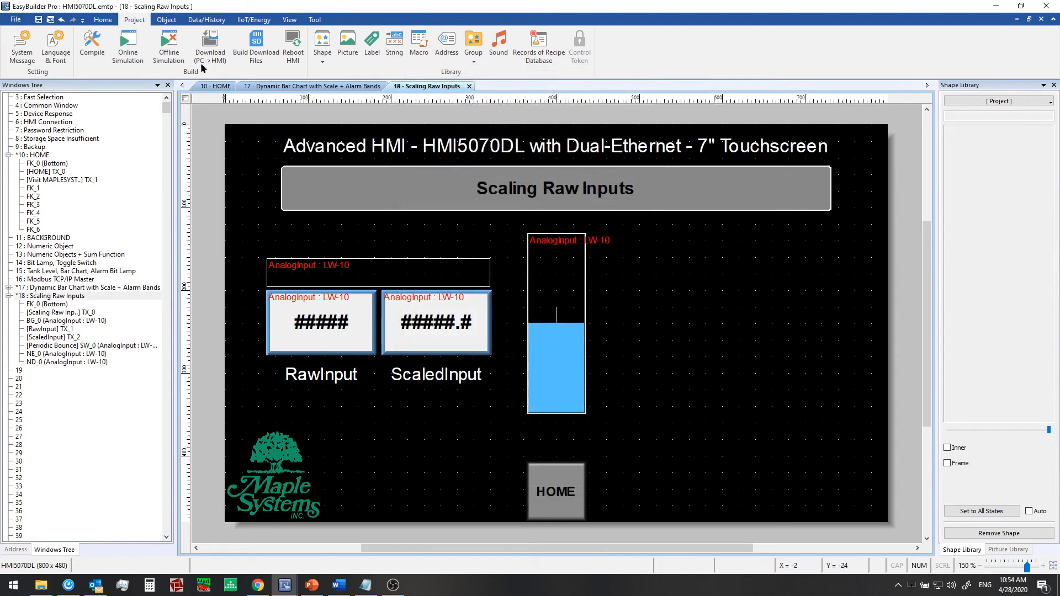
- Place a toggle switch on bit LB-1 beneath the raw and scaled displays
left_click(166, 19)
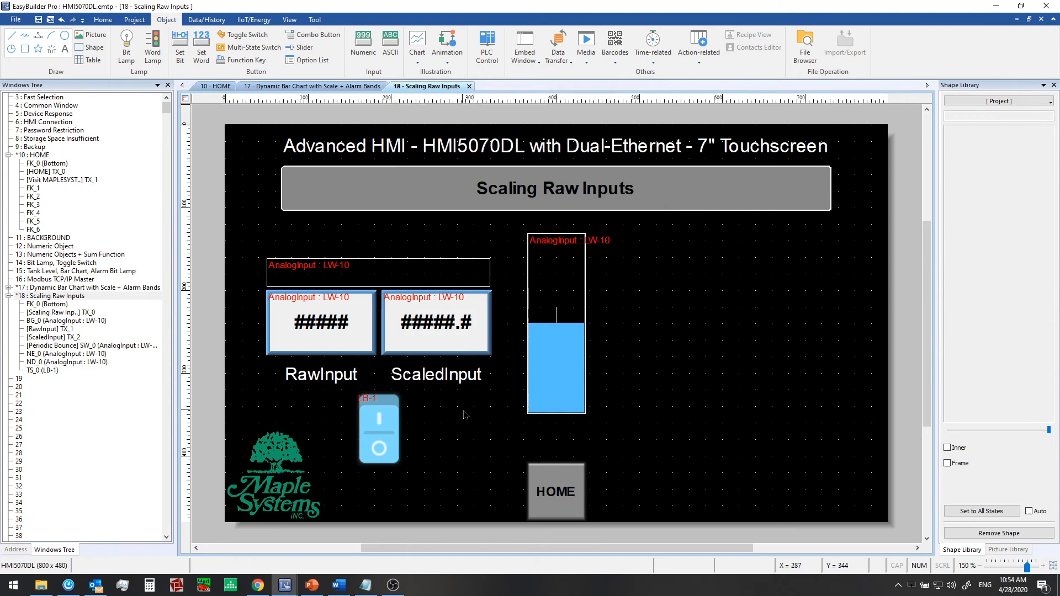
left_click(133, 18)
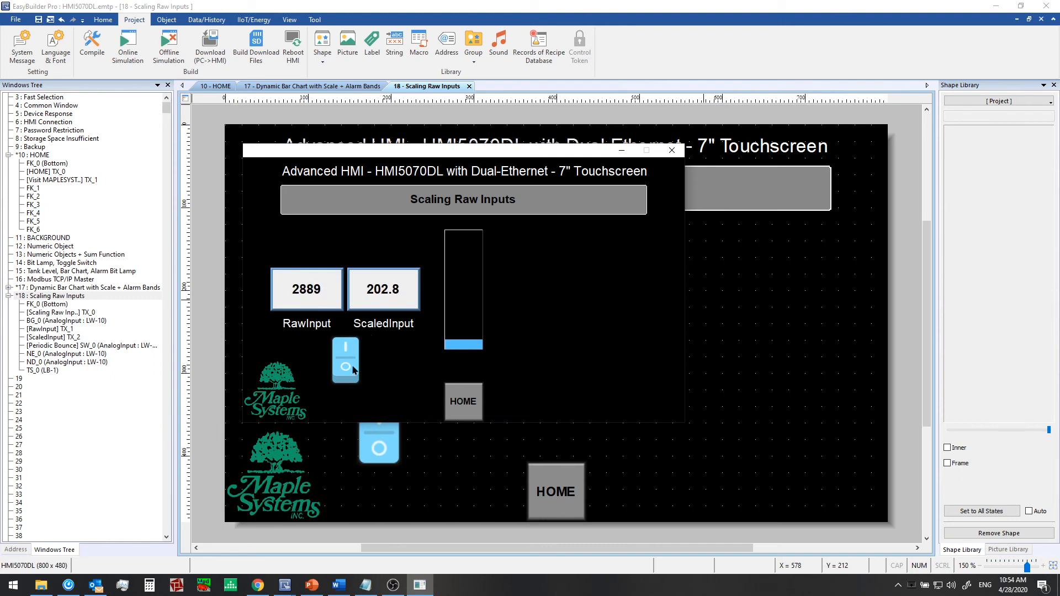
- Pause the bounce with the toggle and enter raw values 455 and 10000
left_click(307, 289)
type("455")
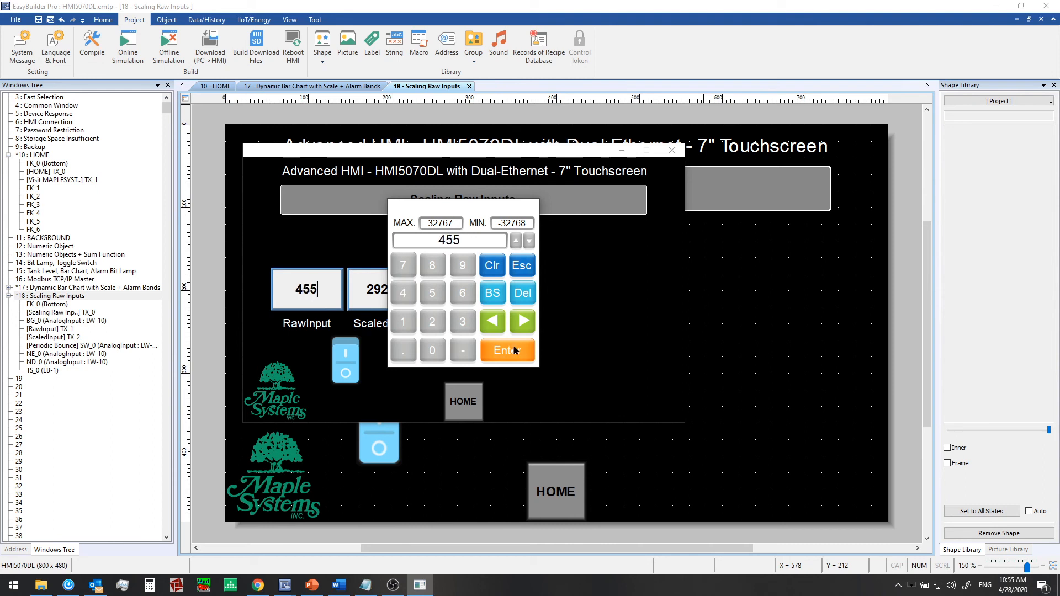
left_click(500, 350)
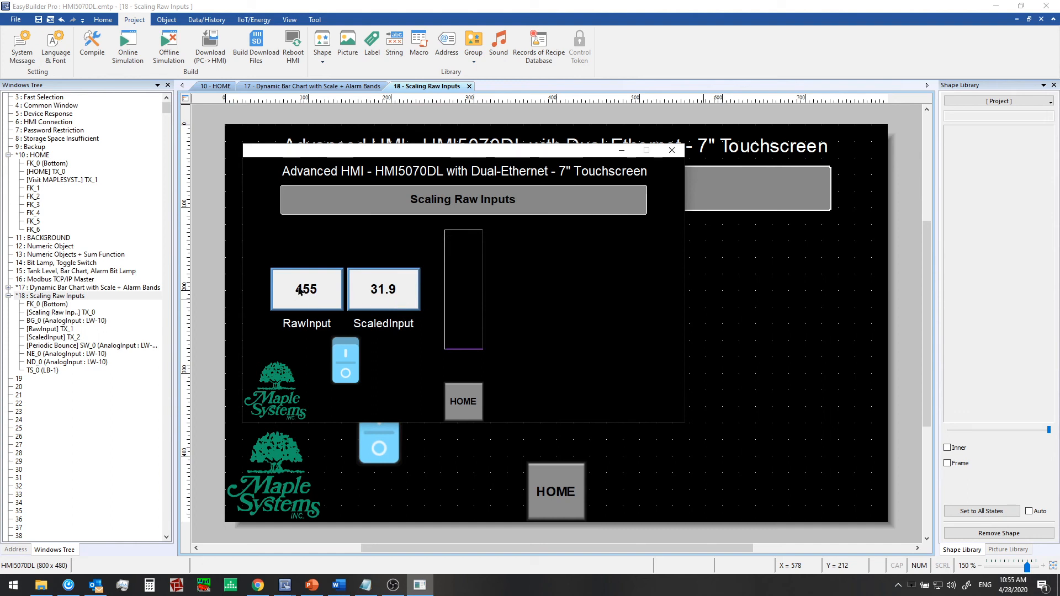
left_click(305, 288)
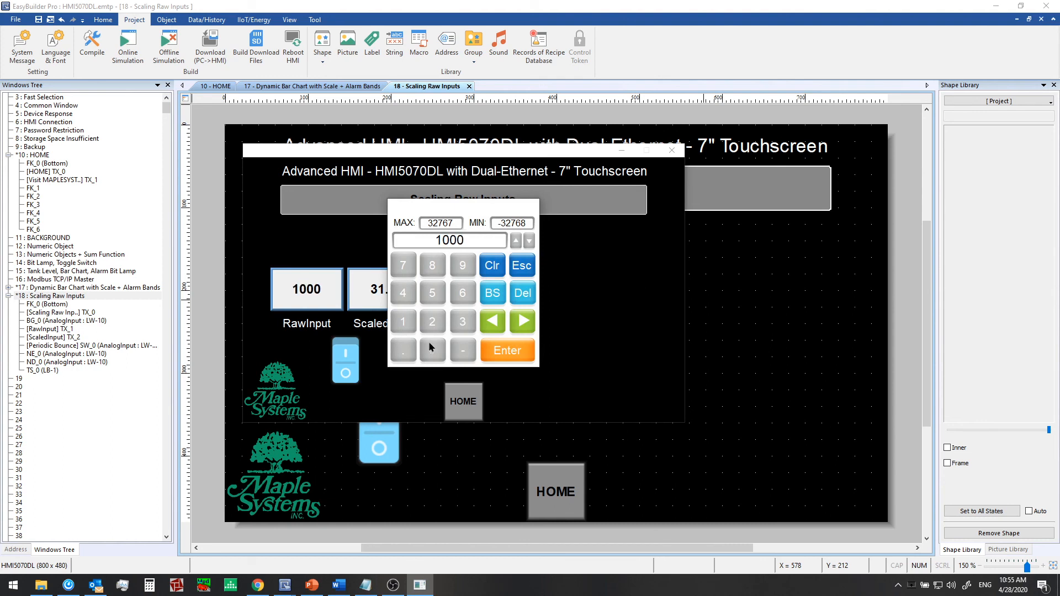
left_click(506, 350)
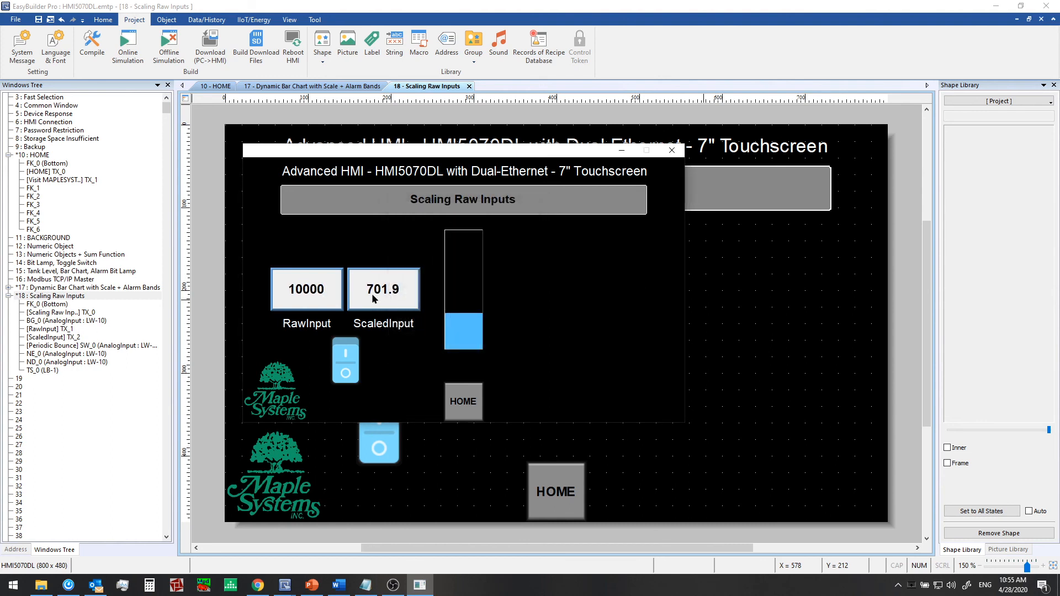
mouse_move(391, 299)
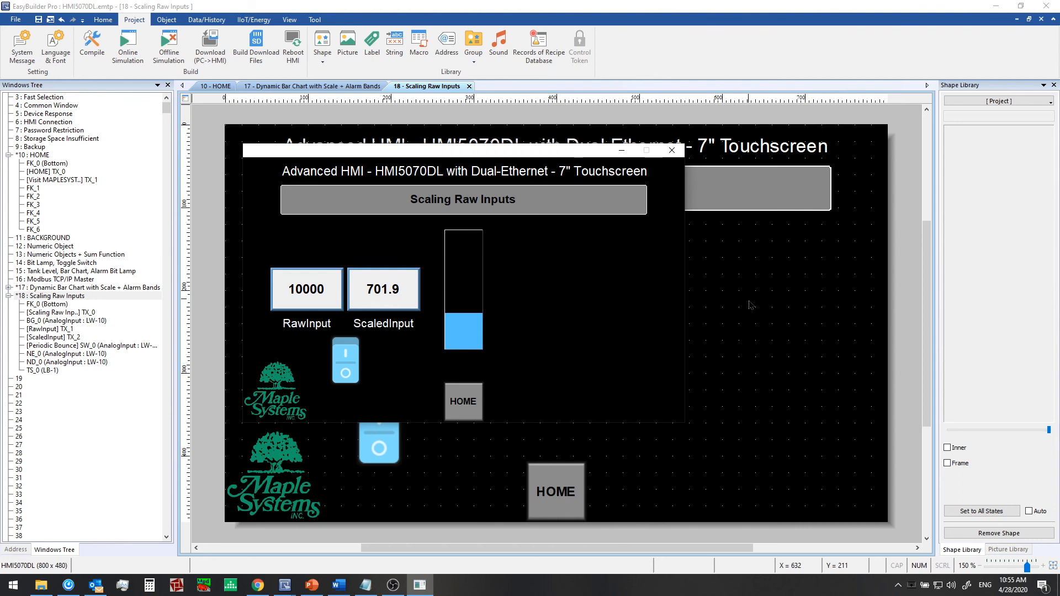
- Enter raw value -100, try the scaled display, and begin another raw entry
left_click(306, 289)
type("-100")
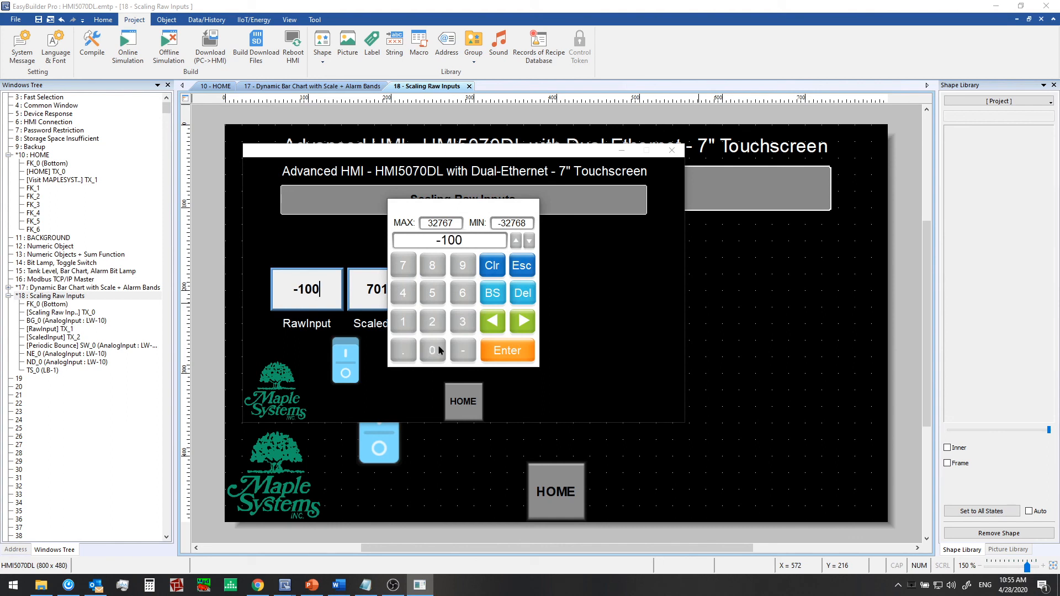
left_click(506, 350)
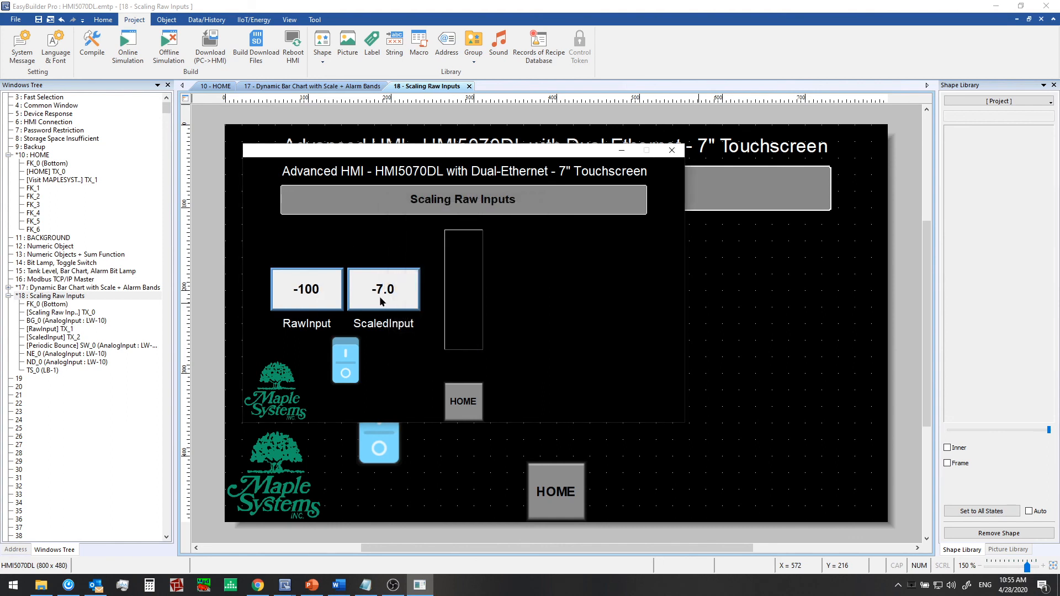
left_click(382, 289)
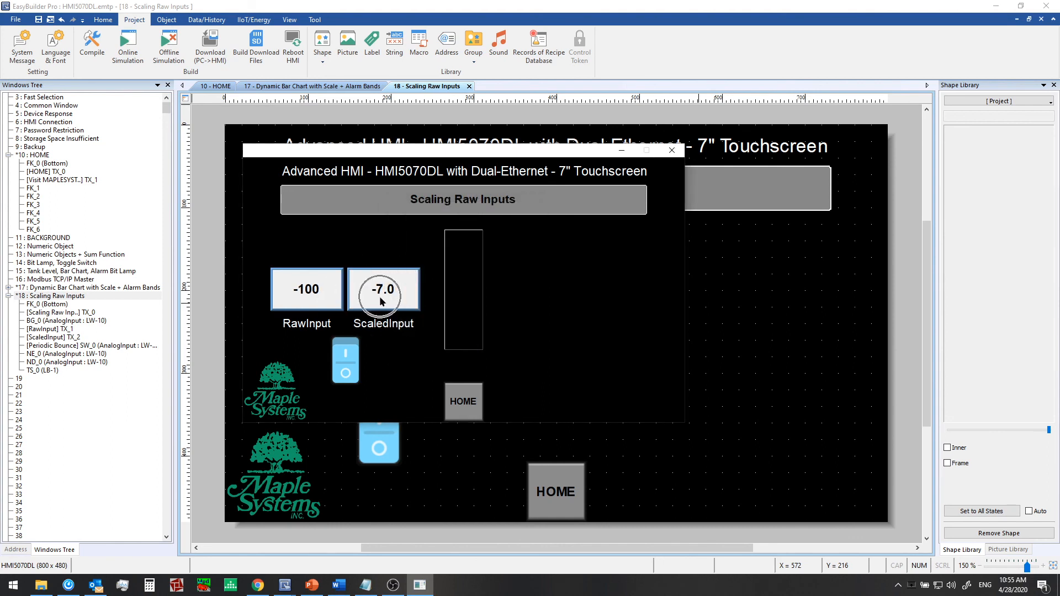
mouse_move(568, 294)
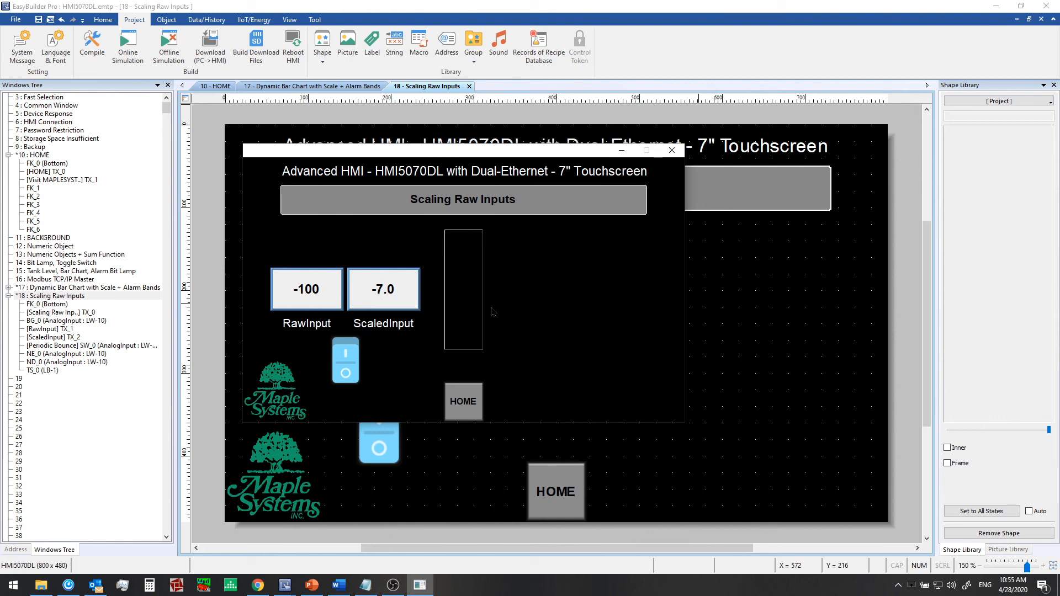
left_click(307, 289)
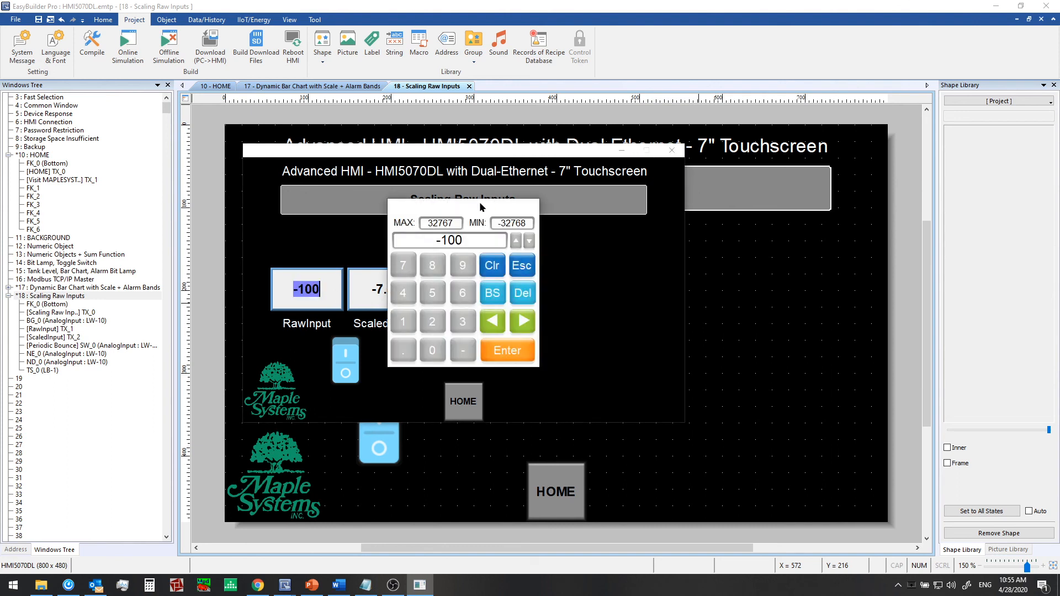